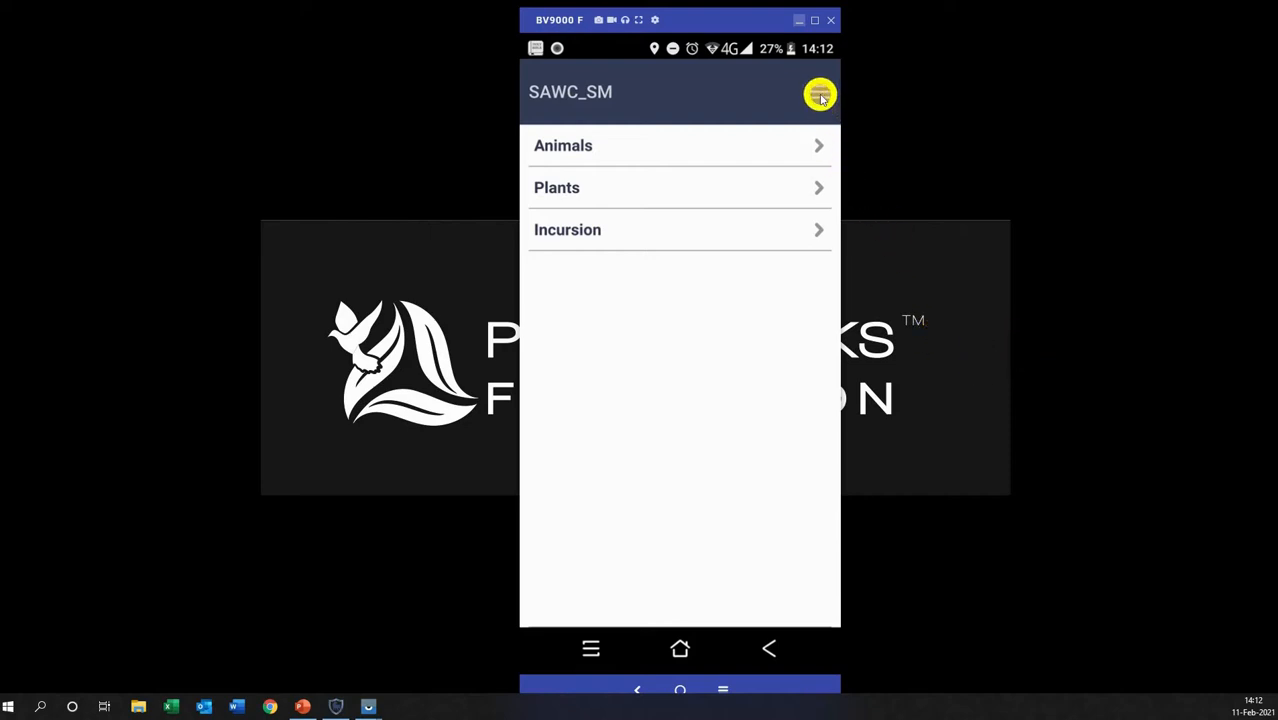
Bring up the SAWC_SM patrol's side menu with GPS, history, pause, end and change options
{"action": "left_click", "coordinate": [820, 92]}
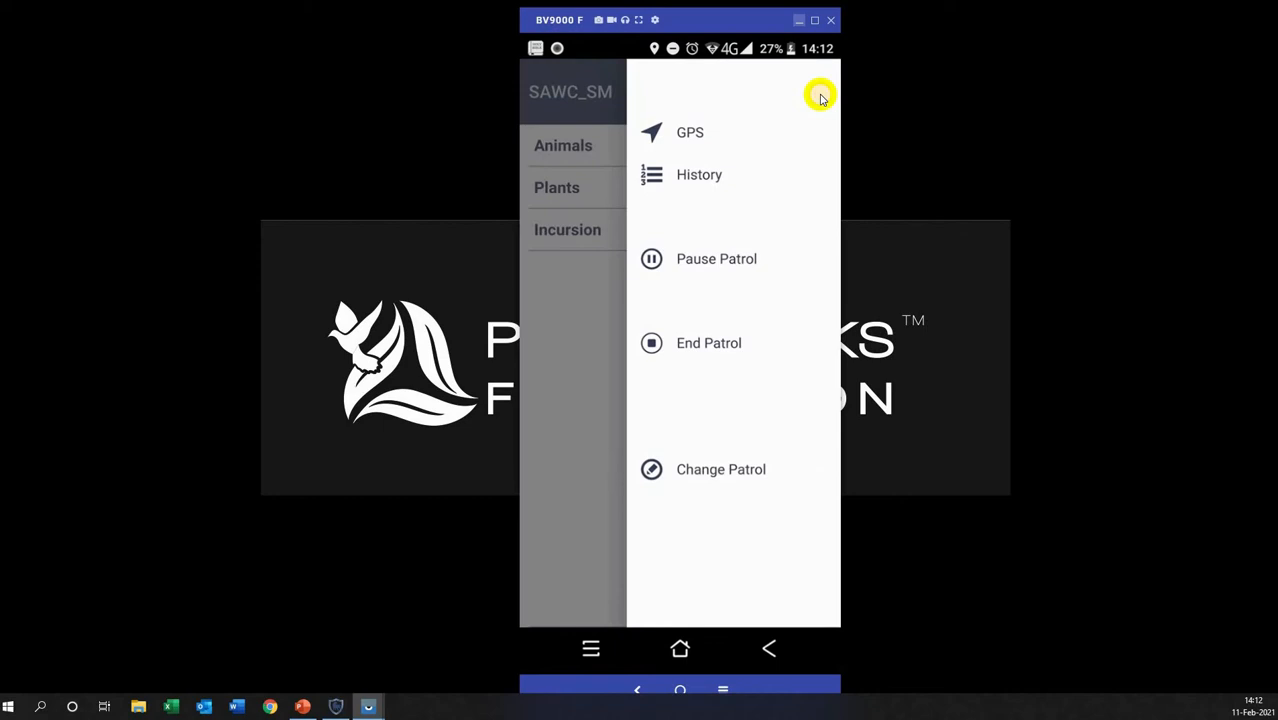
{"action": "mouse_move", "coordinate": [776, 350]}
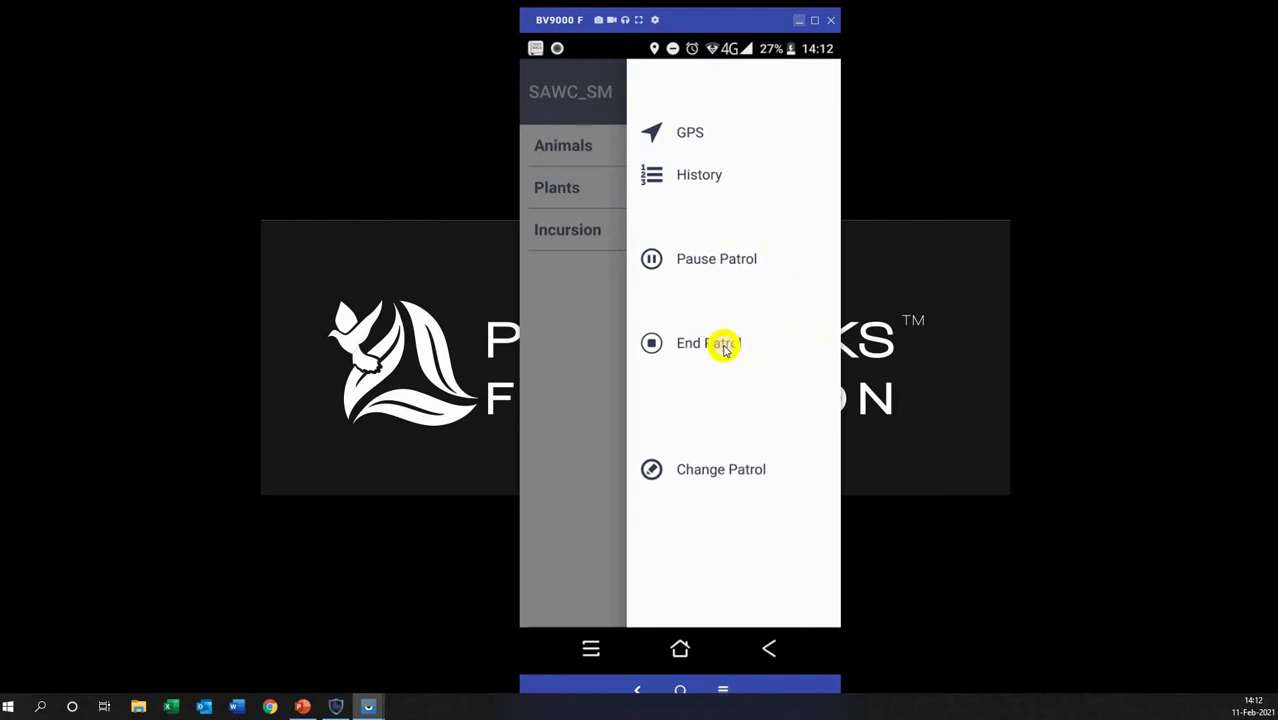
{"action": "mouse_move", "coordinate": [724, 330]}
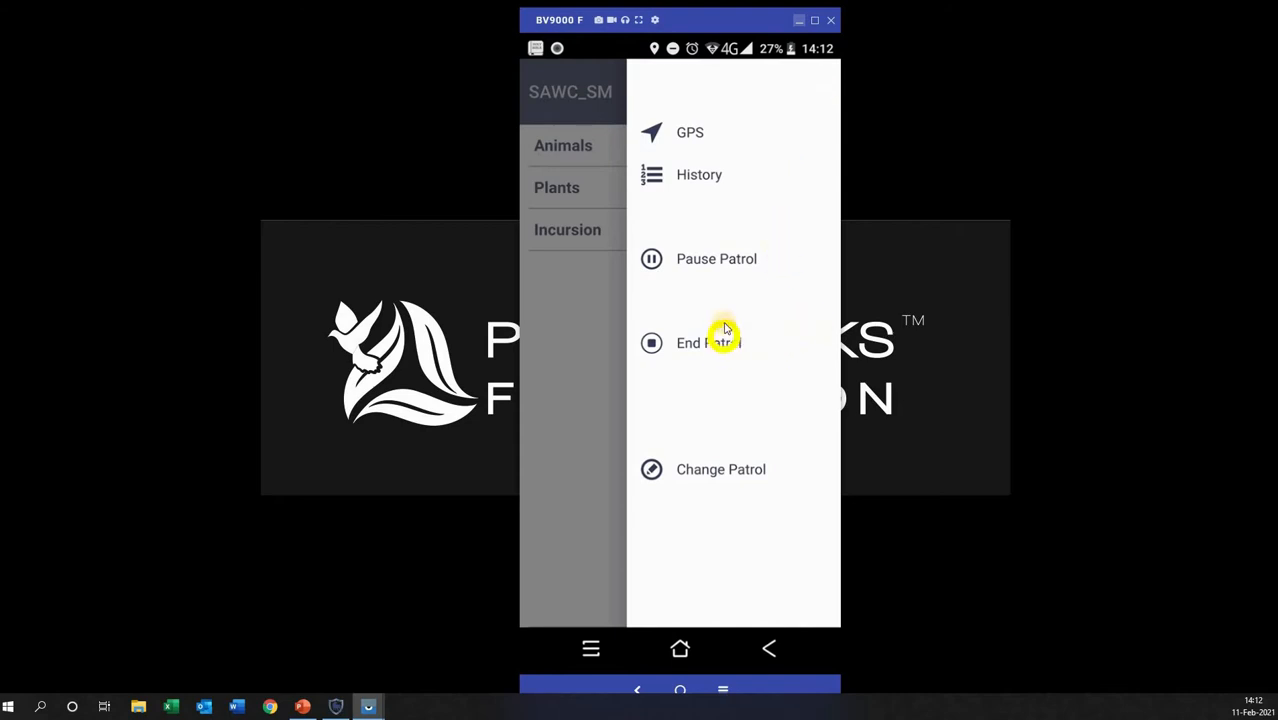
{"action": "mouse_move", "coordinate": [740, 260]}
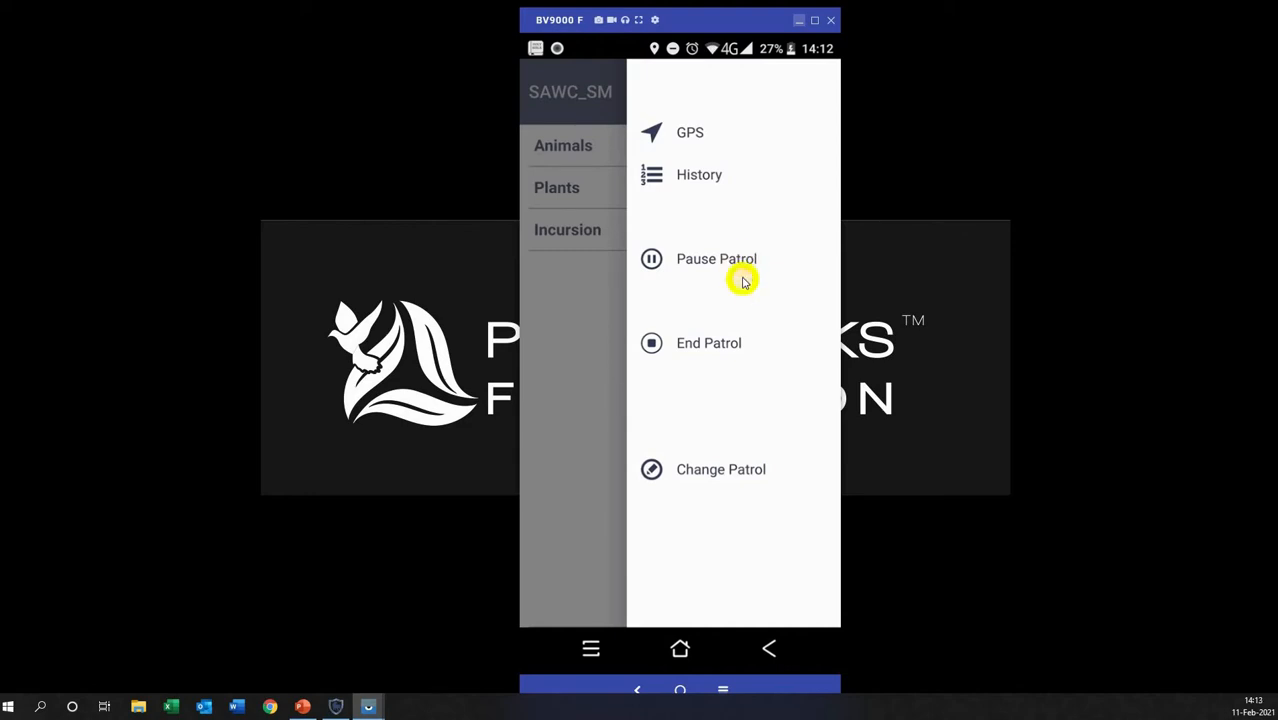
{"action": "mouse_move", "coordinate": [752, 436]}
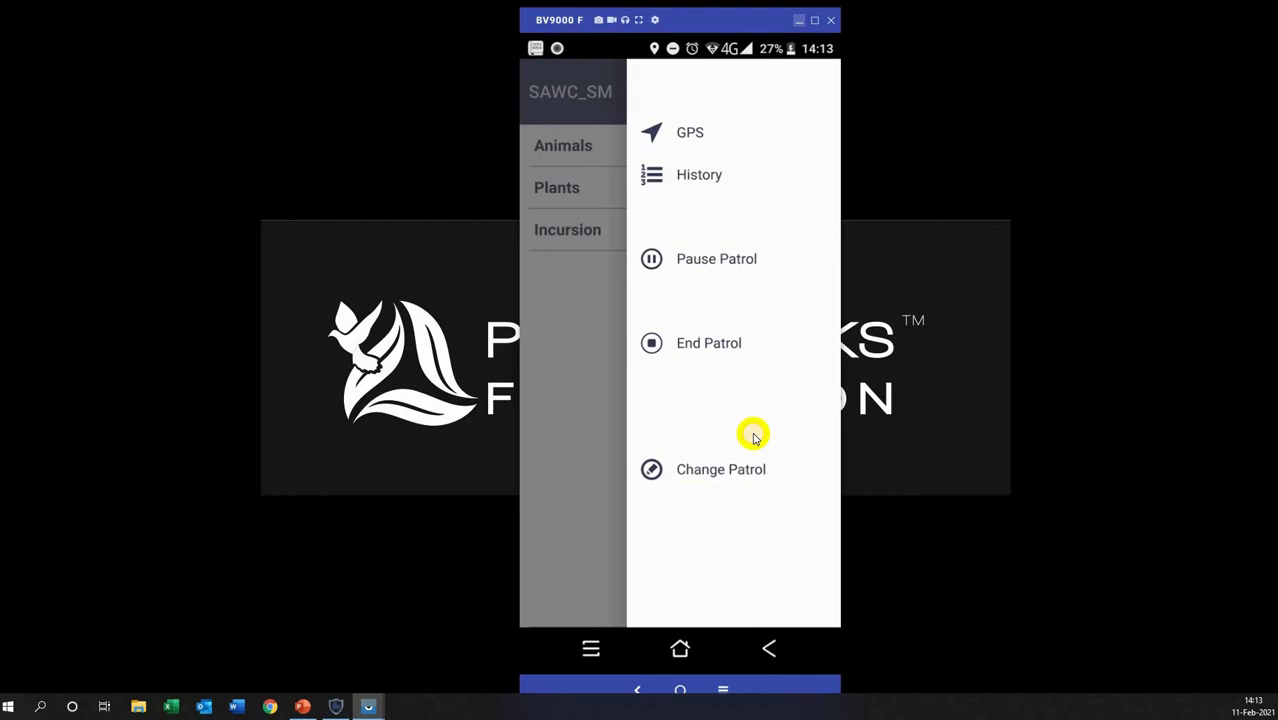
{"action": "mouse_move", "coordinate": [744, 442]}
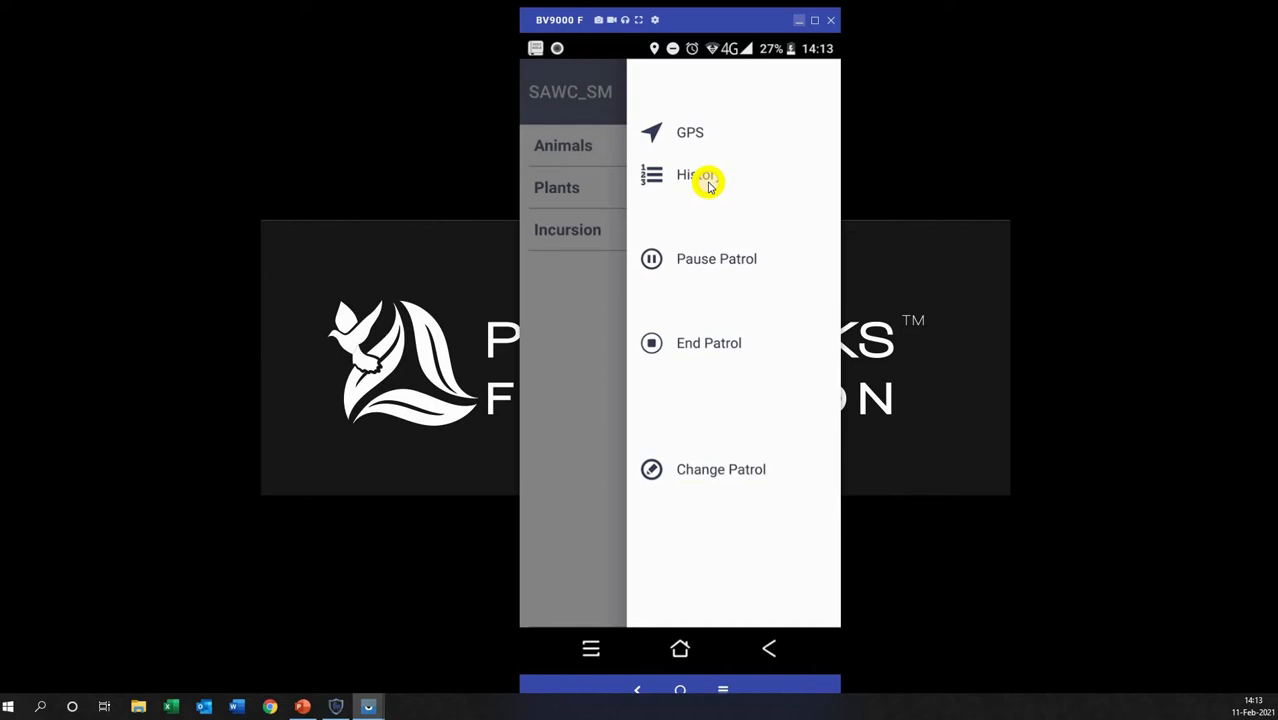
{"action": "mouse_move", "coordinate": [684, 136]}
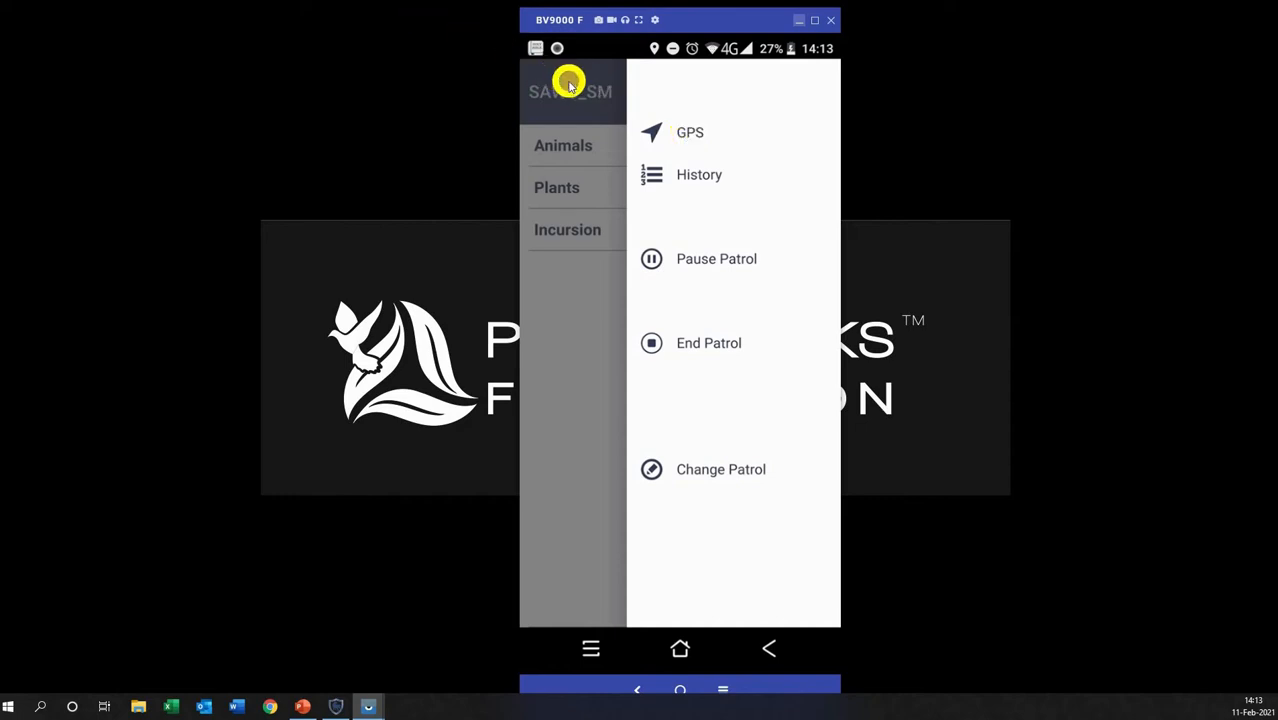
{"action": "mouse_move", "coordinate": [756, 292]}
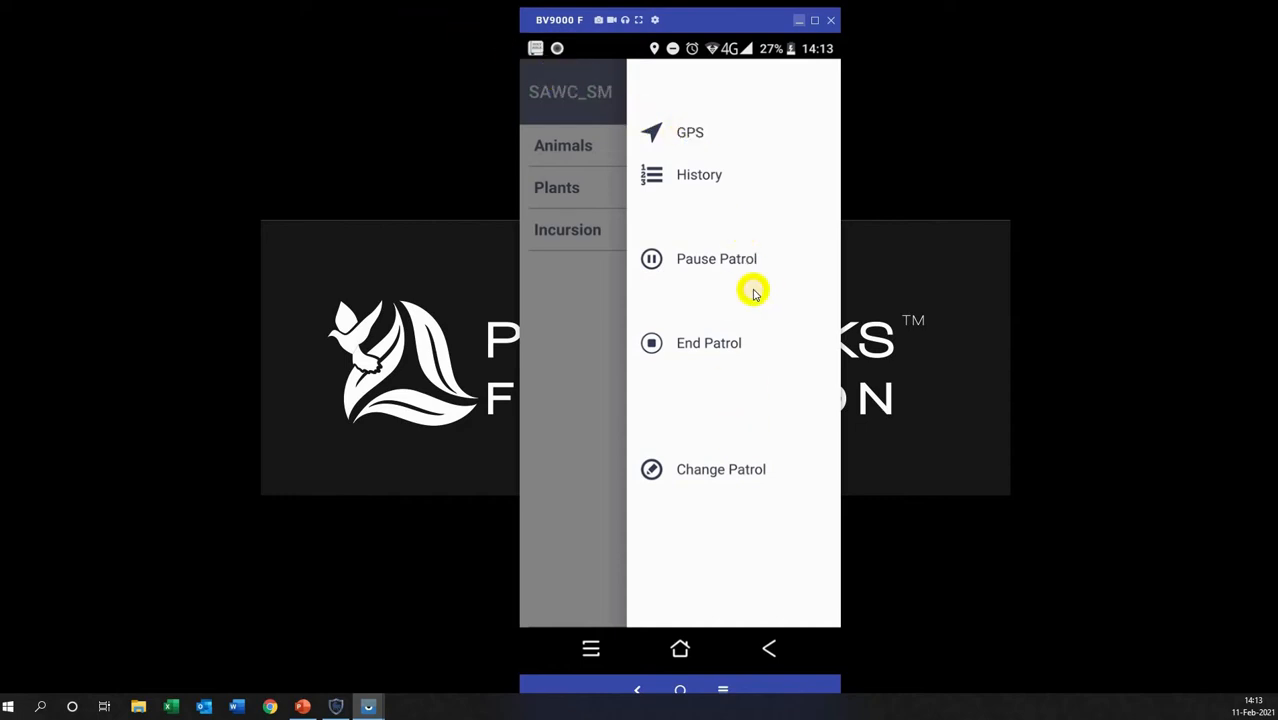
{"action": "mouse_move", "coordinate": [744, 328]}
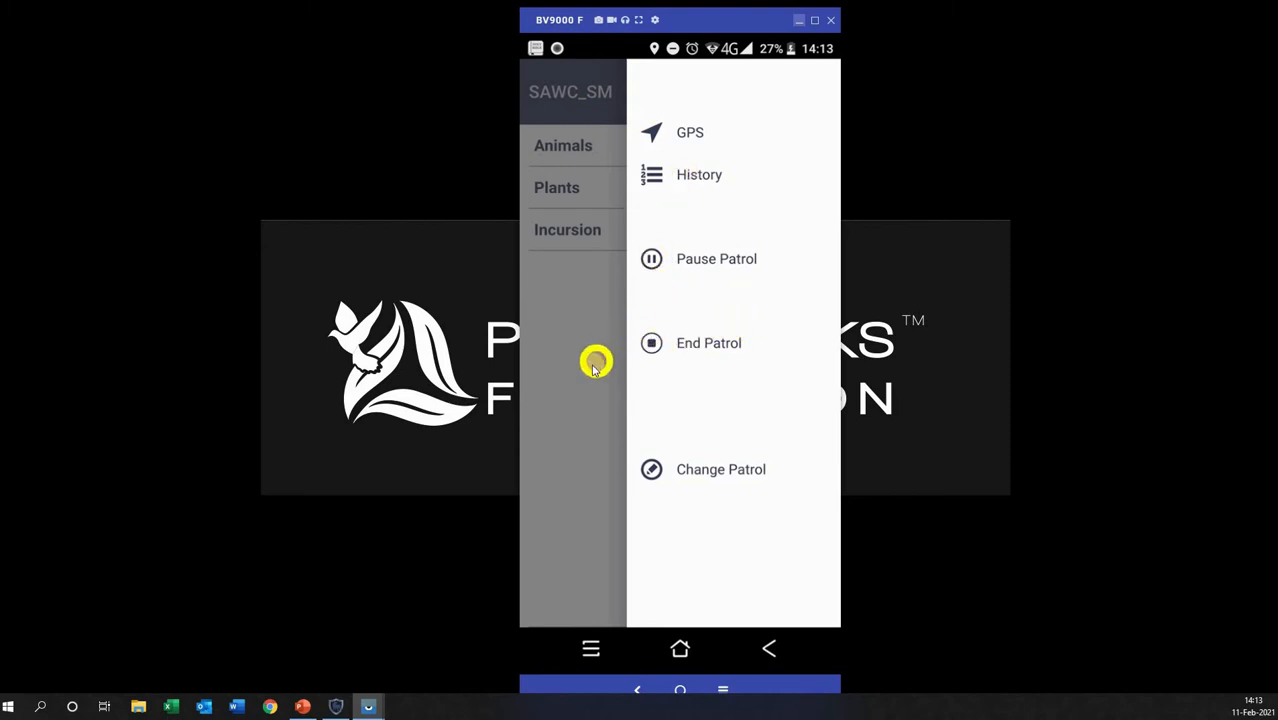
{"action": "mouse_move", "coordinate": [572, 380]}
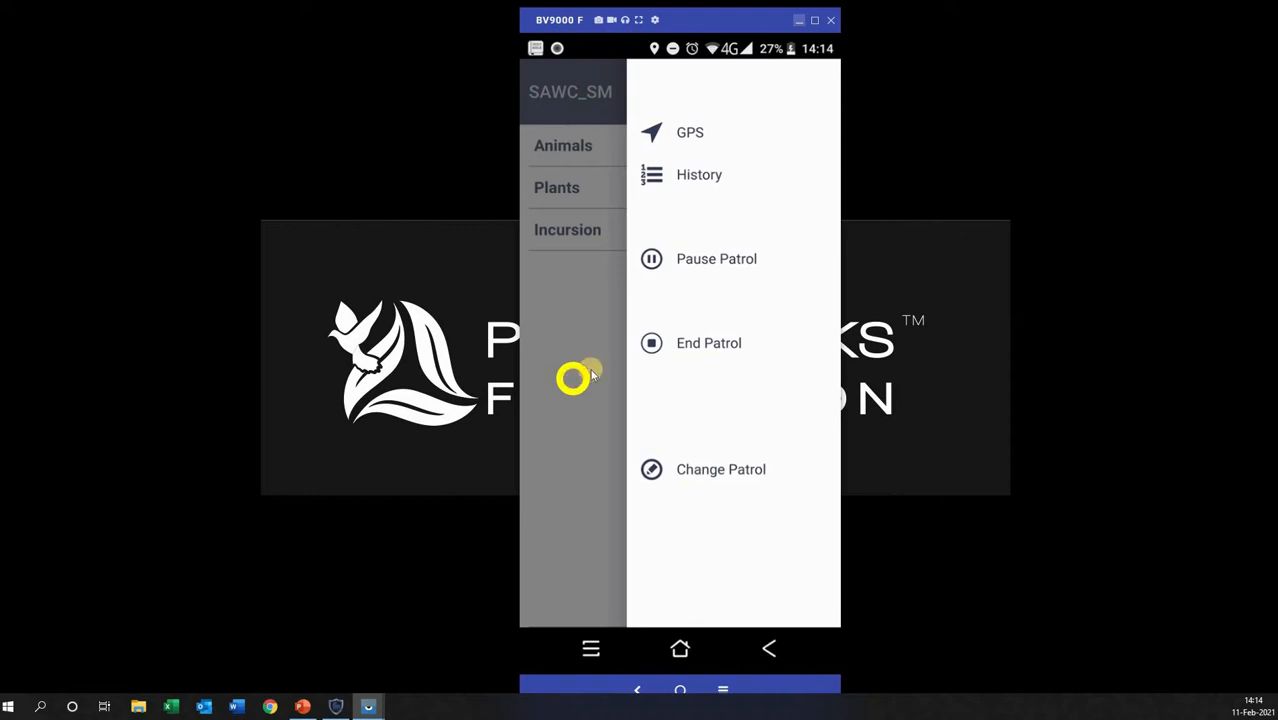
Start an Incursion observation and record its type as Entrance
{"action": "left_click", "coordinate": [572, 378]}
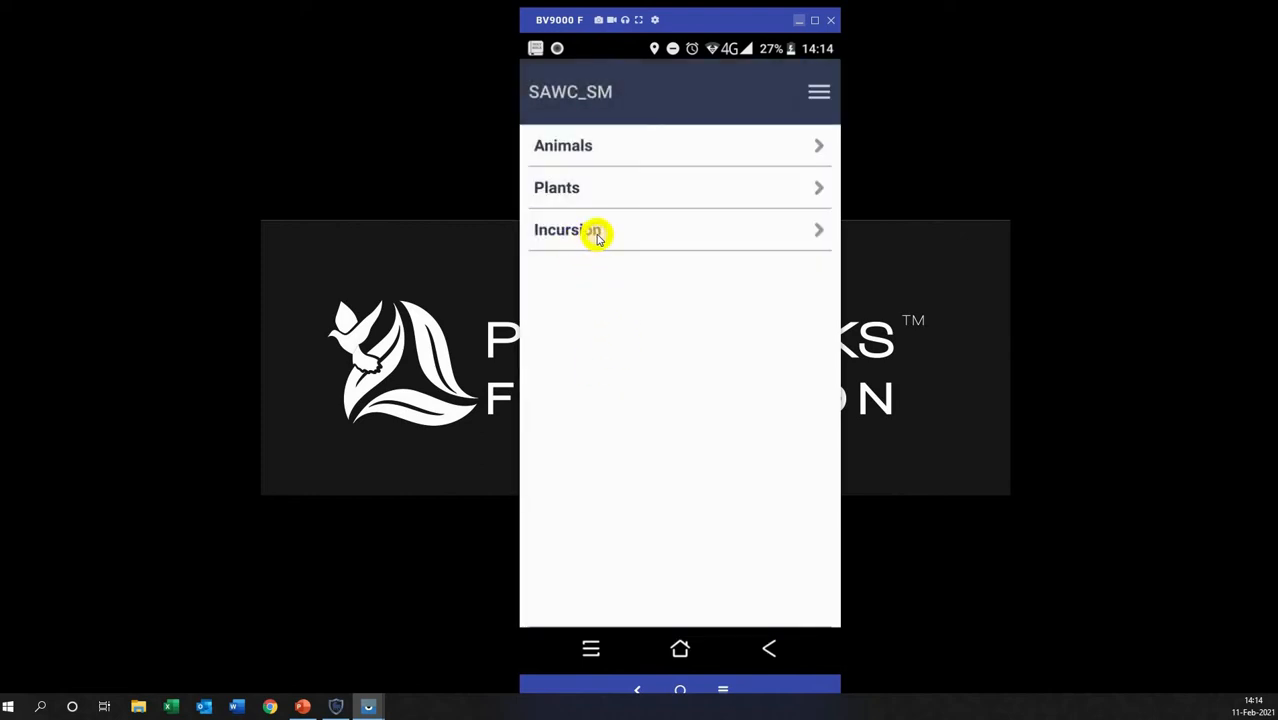
{"action": "left_click", "coordinate": [570, 230]}
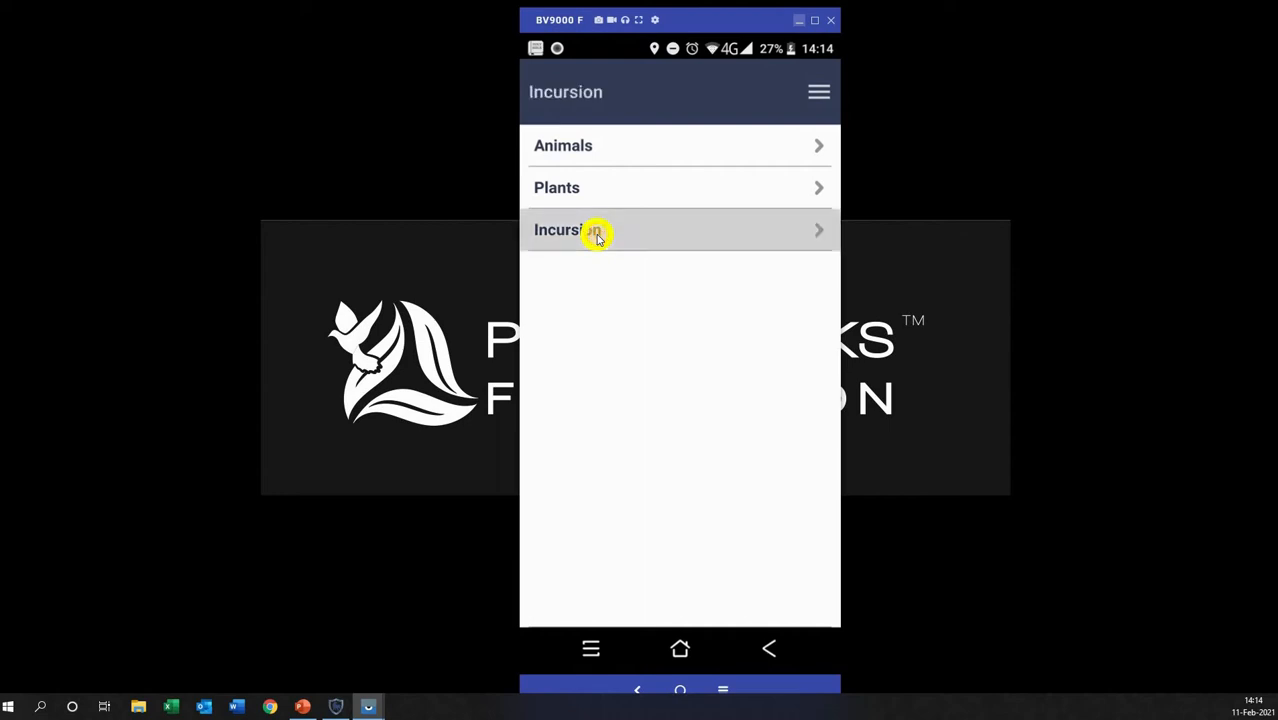
{"action": "left_click", "coordinate": [596, 230]}
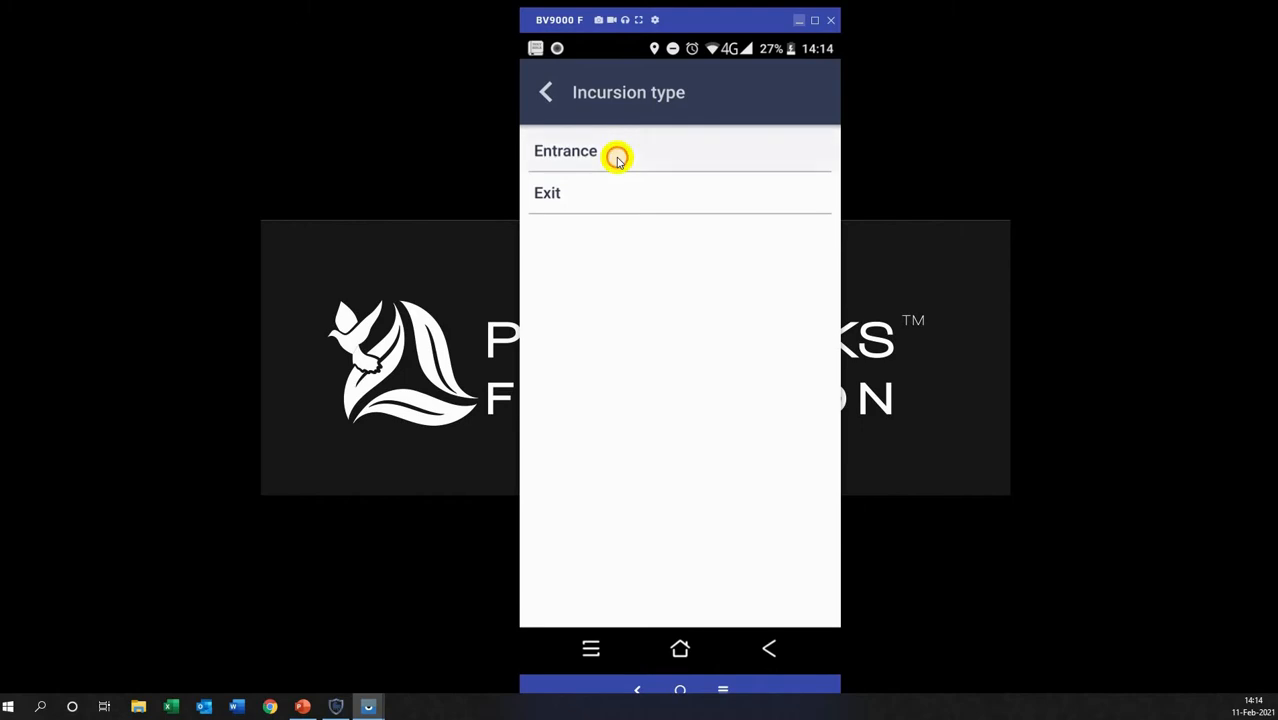
{"action": "left_click", "coordinate": [564, 150]}
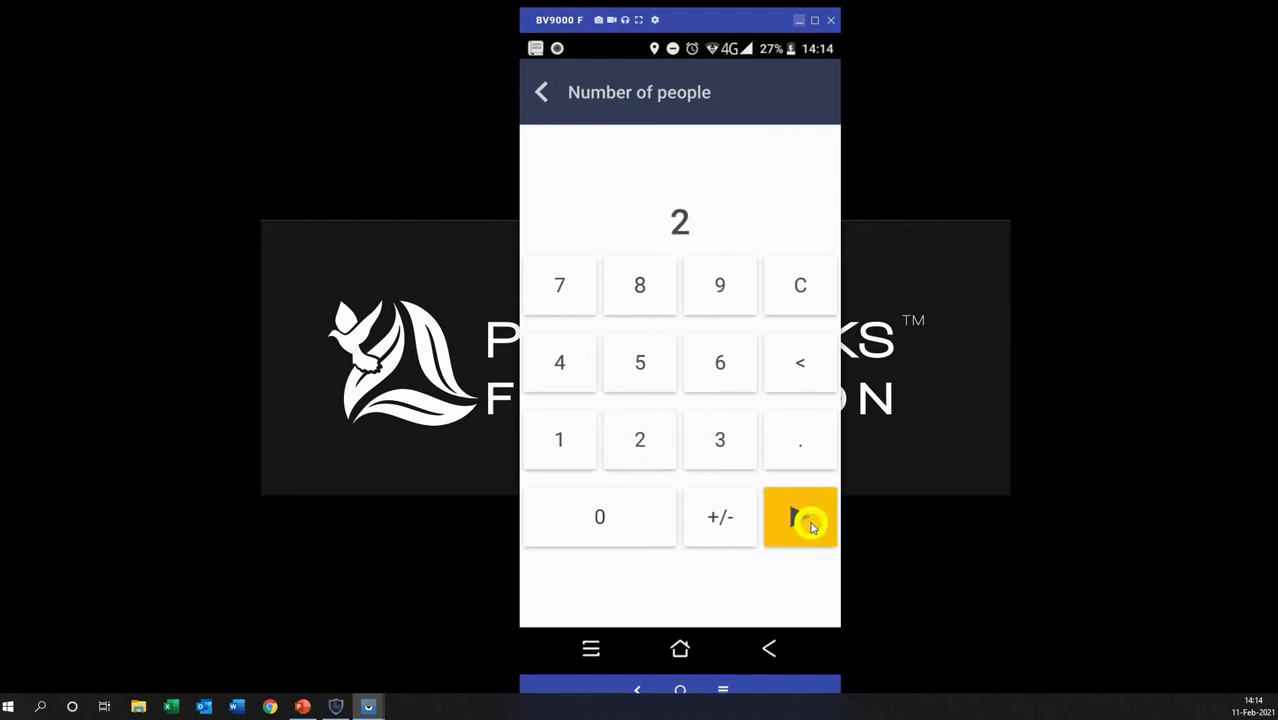
Confirm 2 people and set the direction of travel to N to S
{"action": "left_click", "coordinate": [800, 516]}
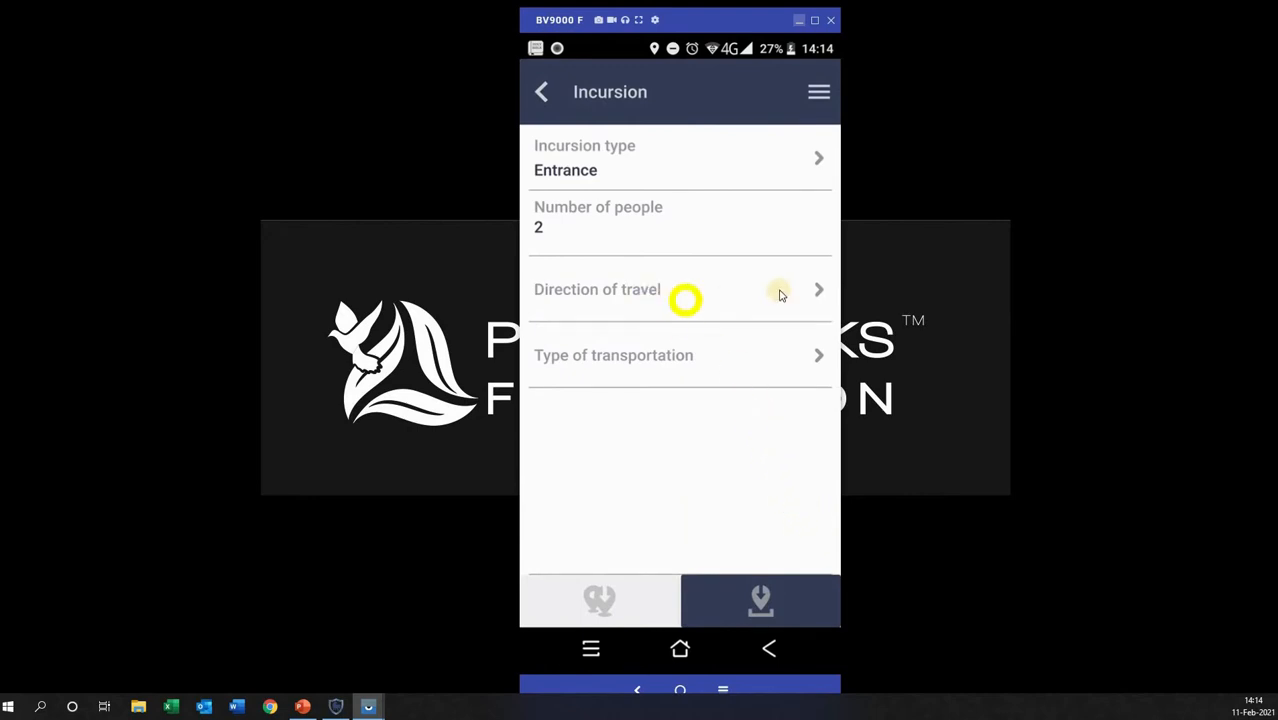
{"action": "left_click", "coordinate": [680, 288]}
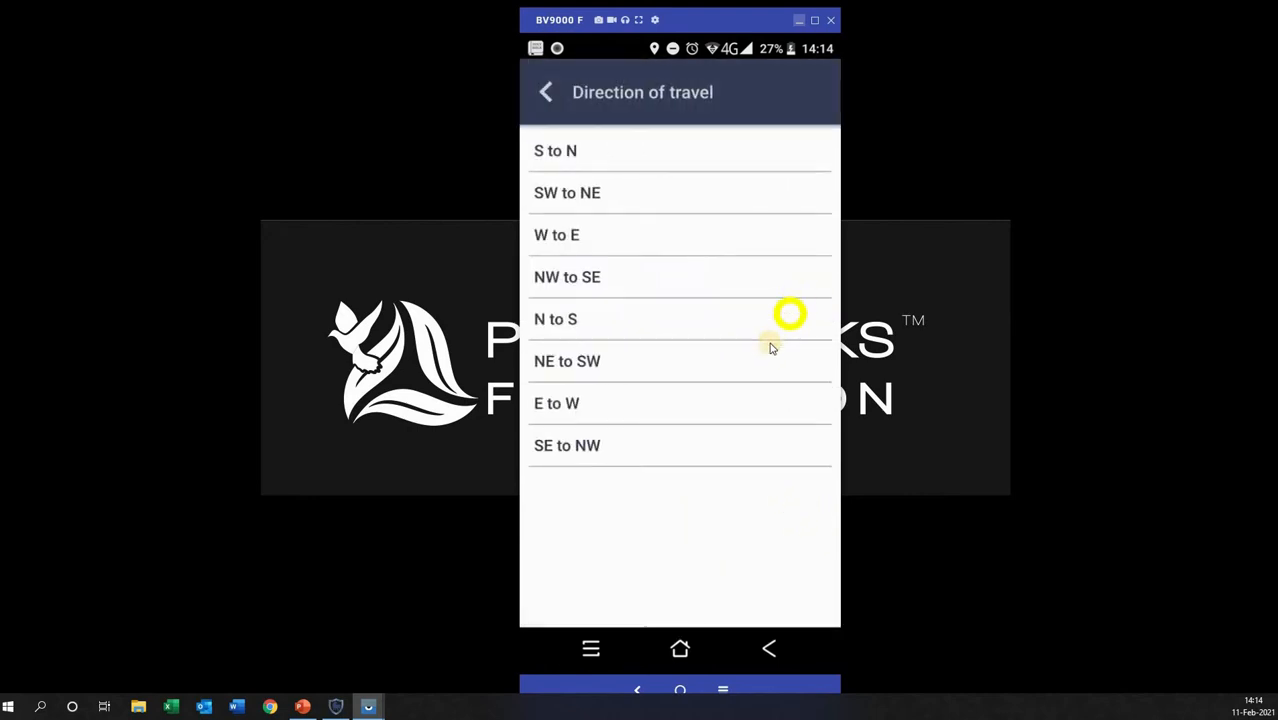
{"action": "mouse_move", "coordinate": [620, 328]}
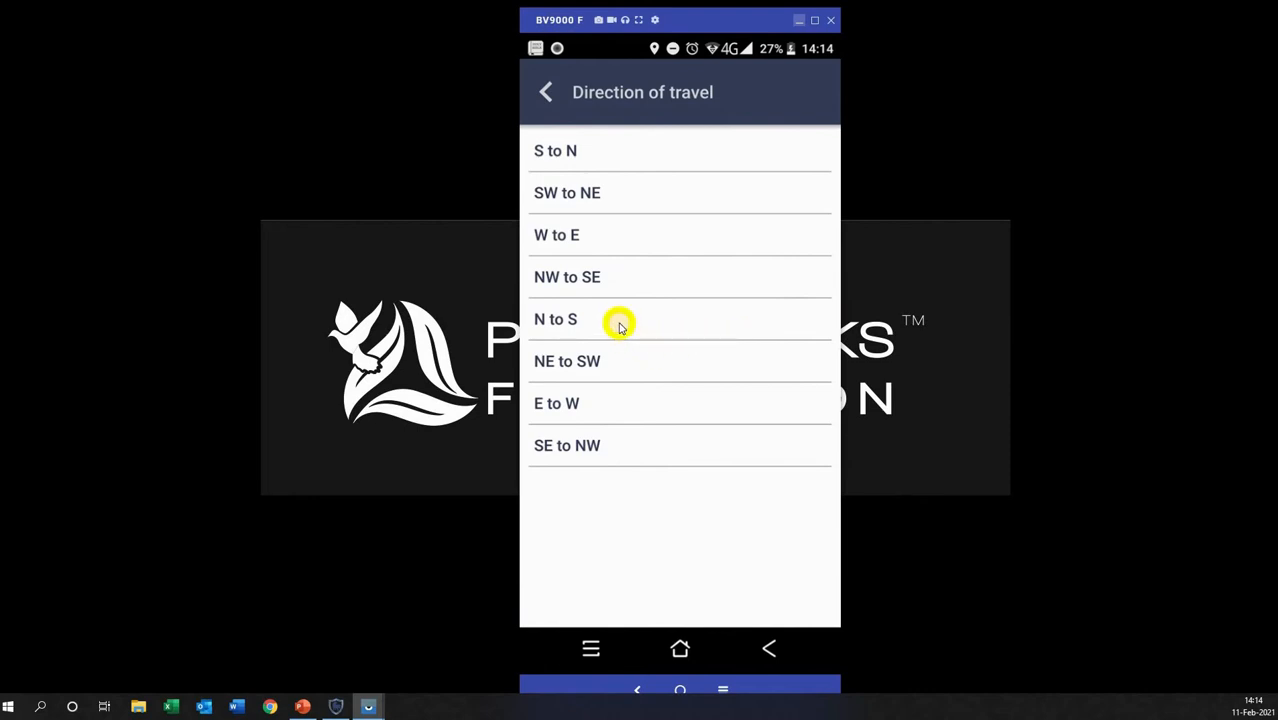
{"action": "left_click", "coordinate": [556, 320]}
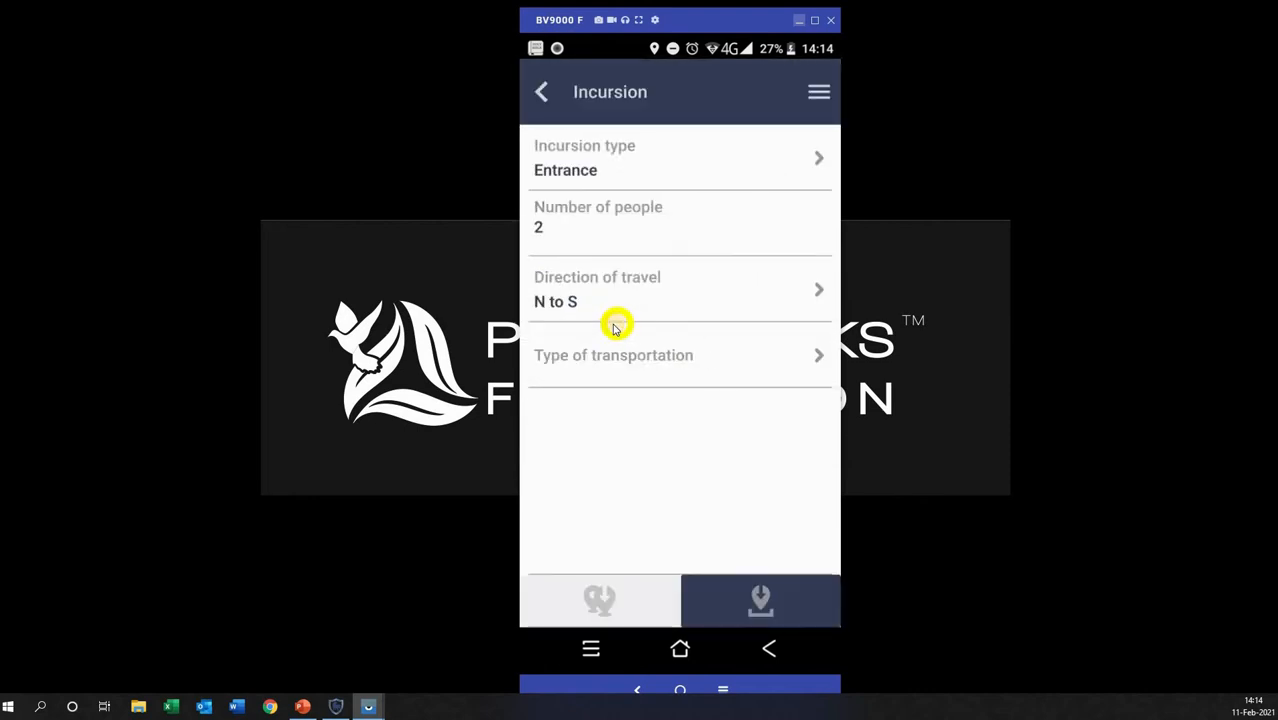
{"action": "mouse_move", "coordinate": [638, 372]}
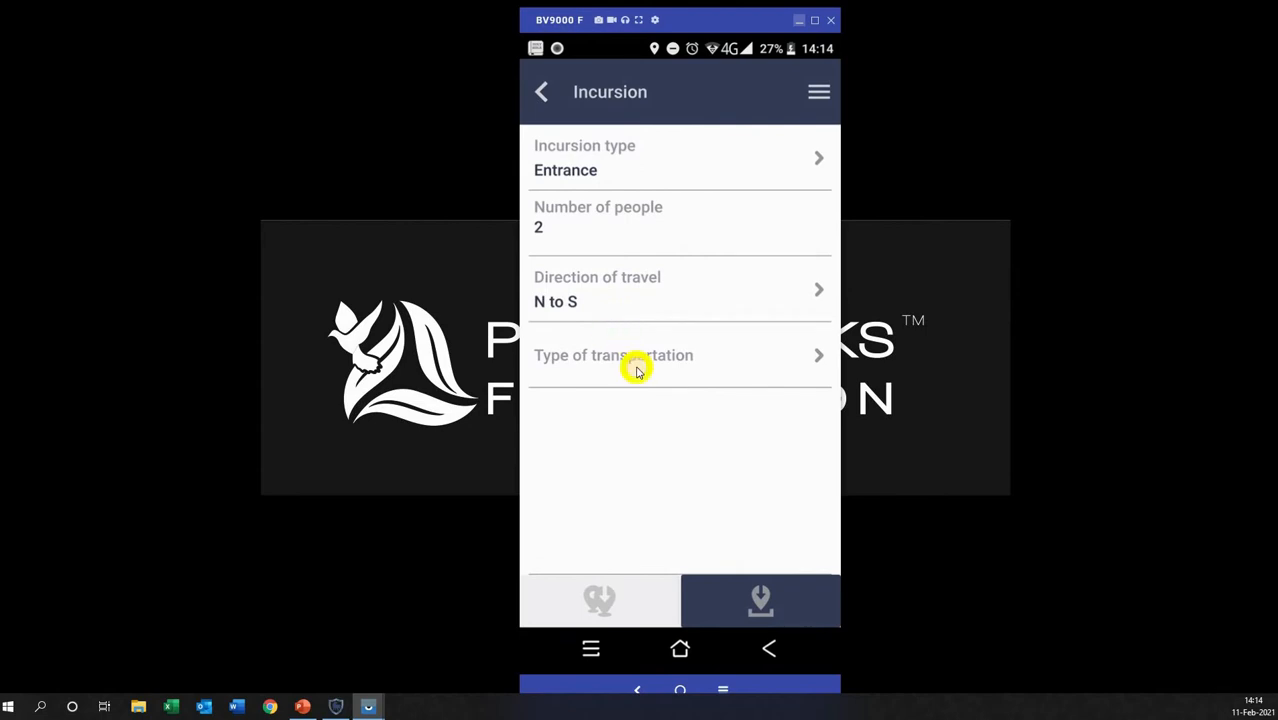
{"action": "mouse_move", "coordinate": [632, 392]}
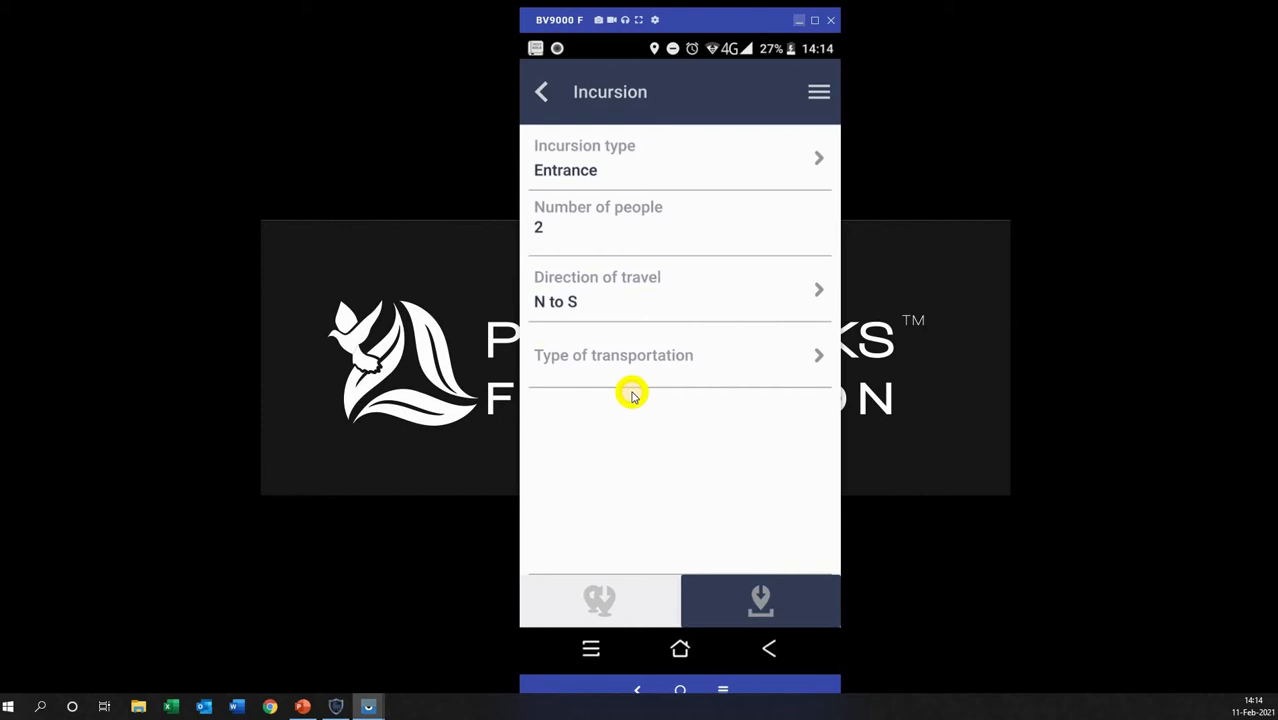
{"action": "mouse_move", "coordinate": [684, 390]}
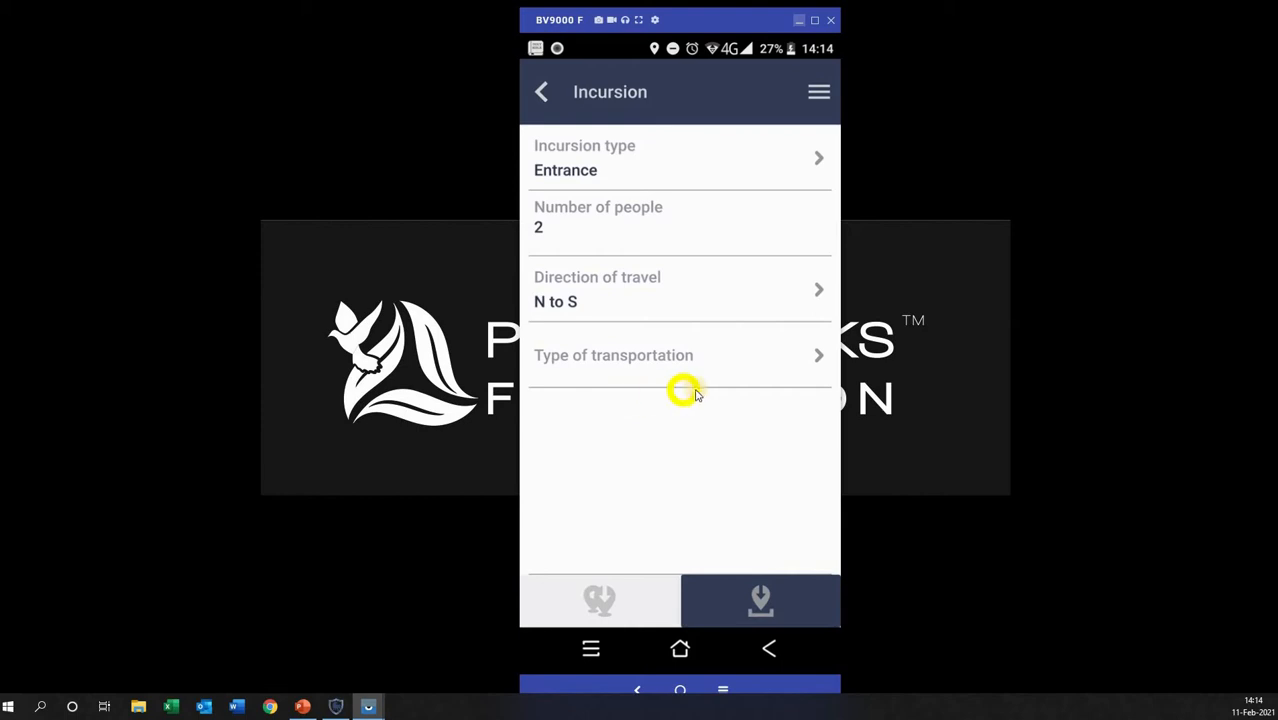
Set the transportation type to Foot and save the completed incursion observation
{"action": "left_click", "coordinate": [680, 356]}
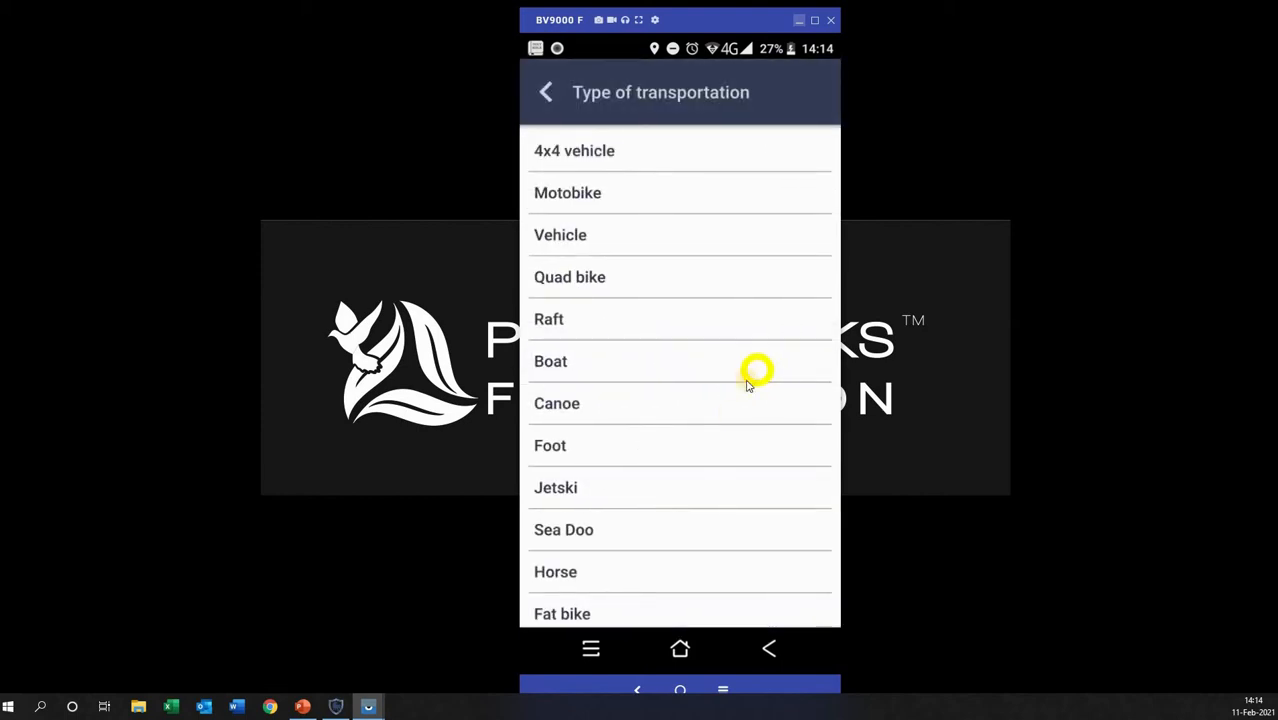
{"action": "mouse_move", "coordinate": [702, 522]}
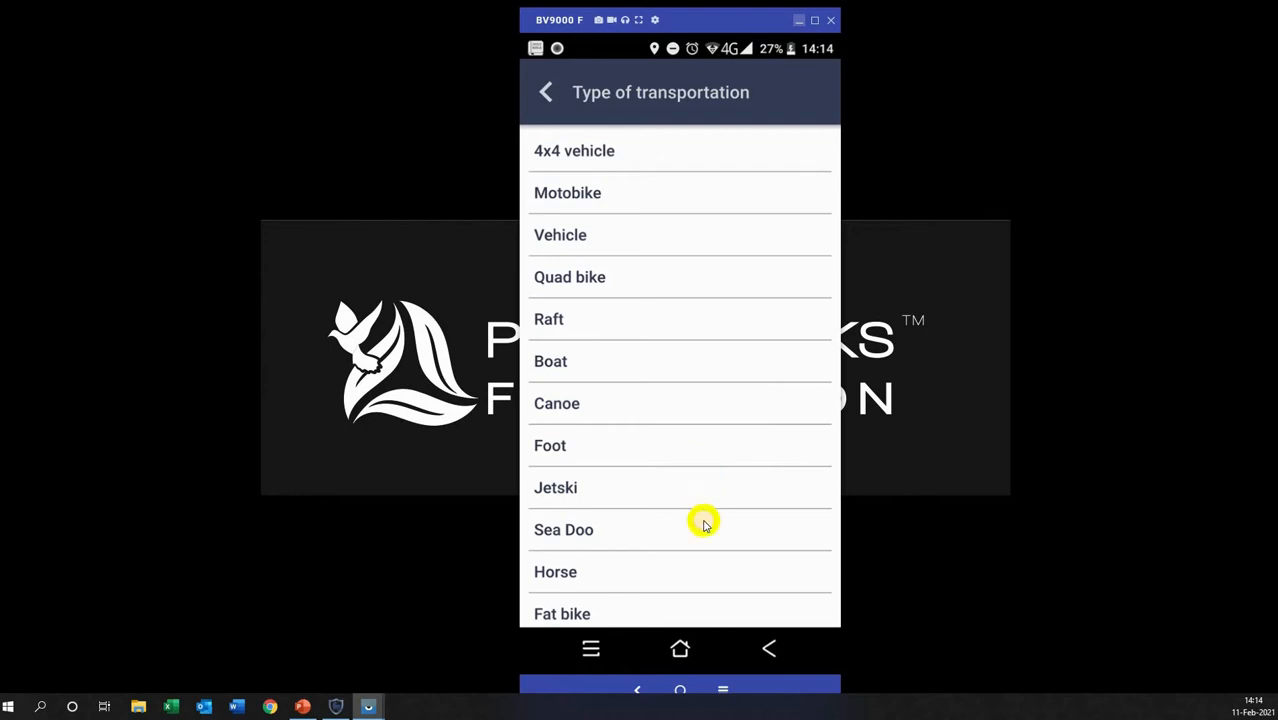
{"action": "scroll", "scroll_direction": "down", "scroll_amount": 3}
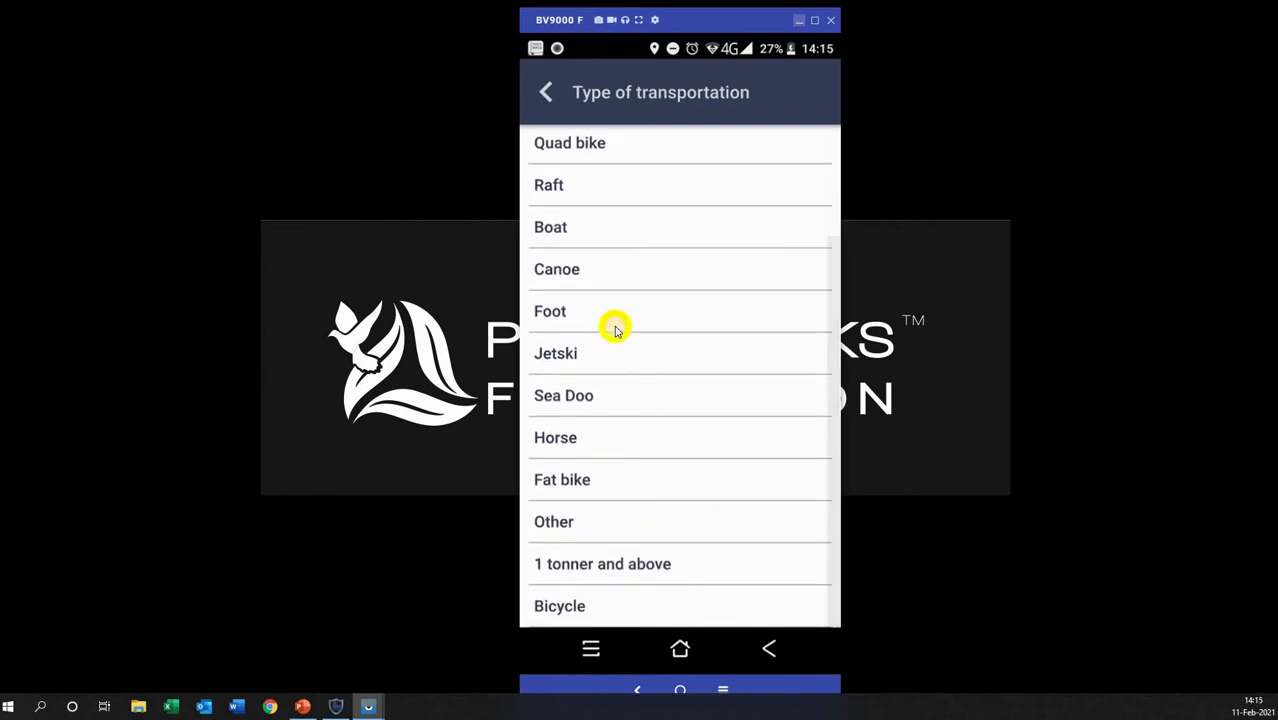
{"action": "left_click", "coordinate": [550, 312]}
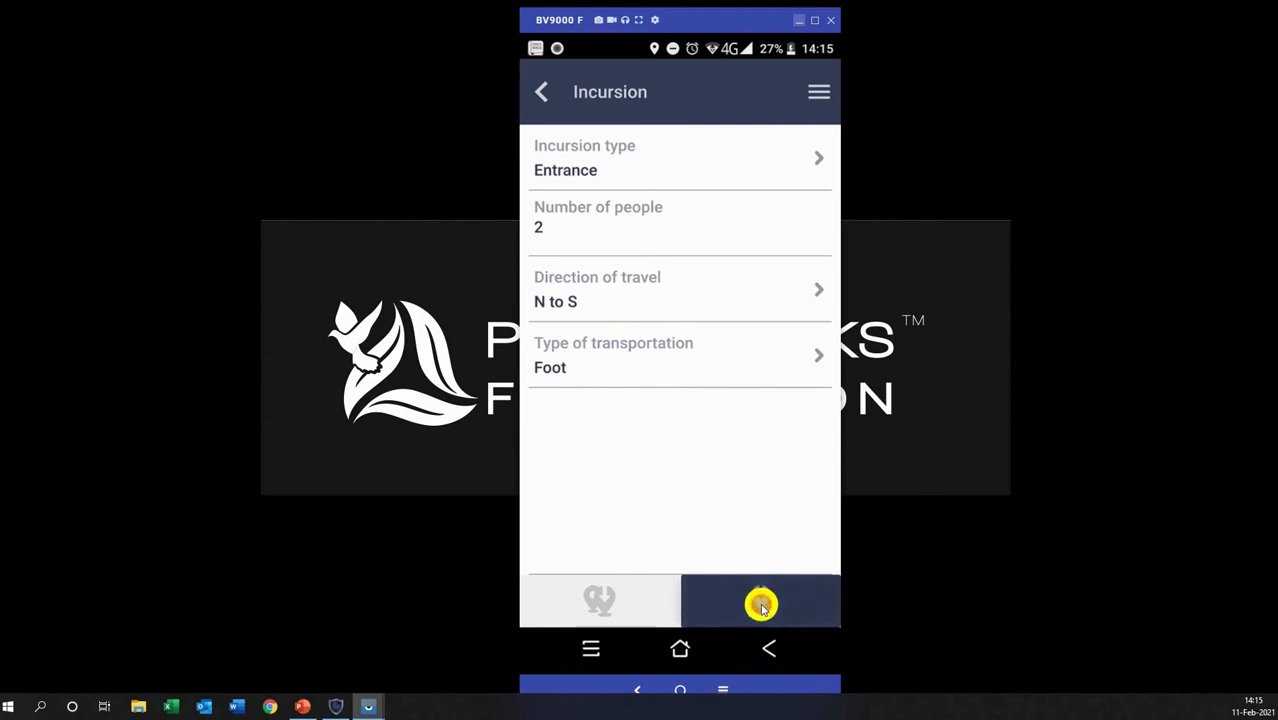
{"action": "left_click", "coordinate": [760, 600]}
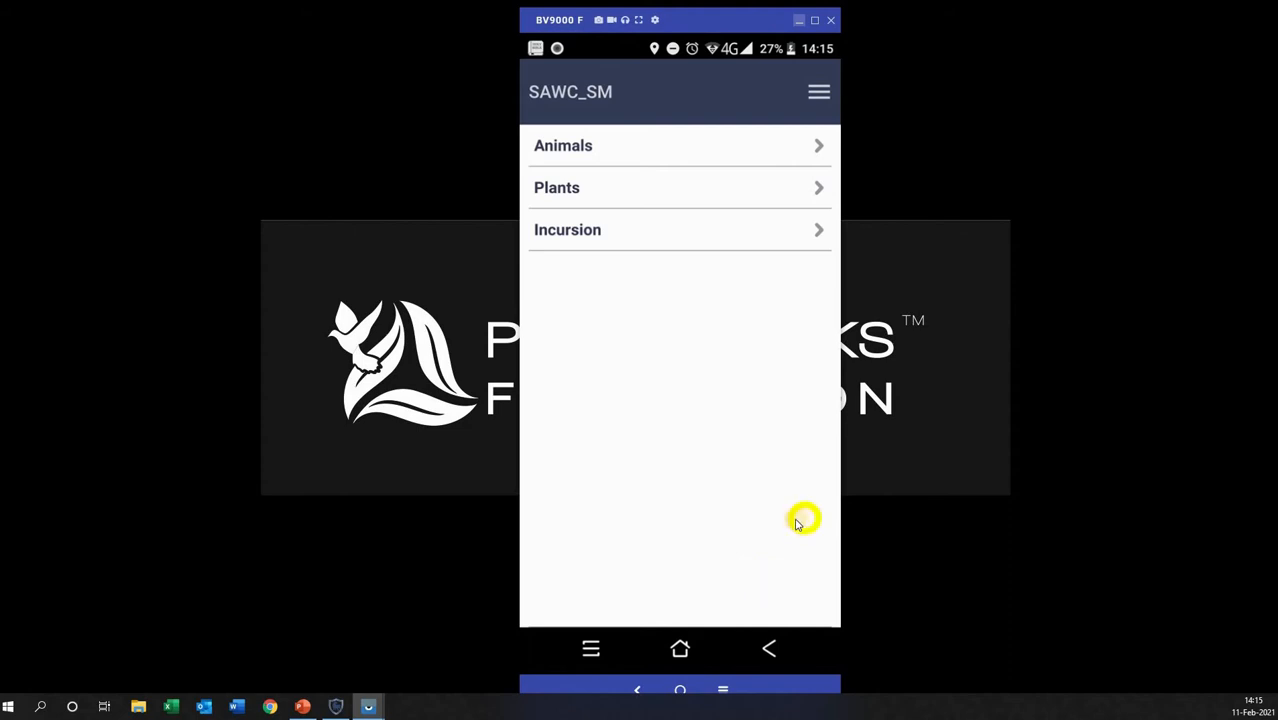
{"action": "mouse_move", "coordinate": [792, 528]}
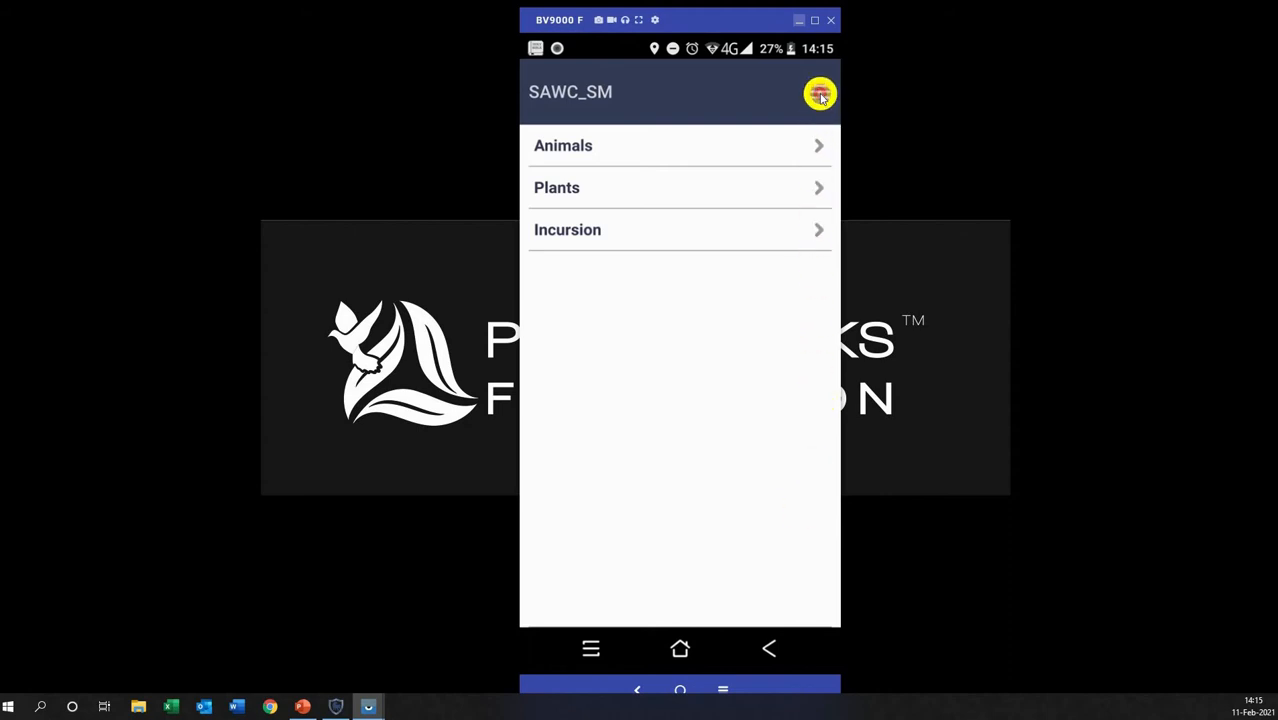
Pause the current patrol from the patrol options and confirm it
{"action": "left_click", "coordinate": [820, 92]}
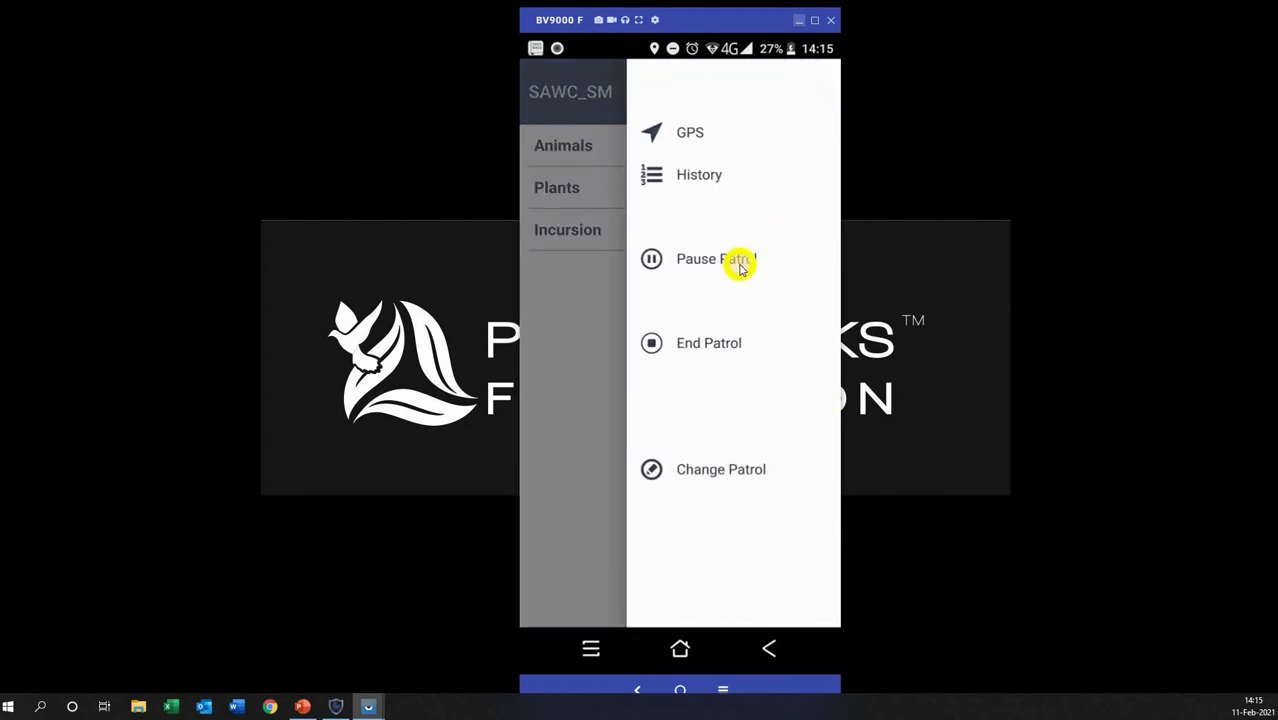
{"action": "left_click", "coordinate": [738, 260]}
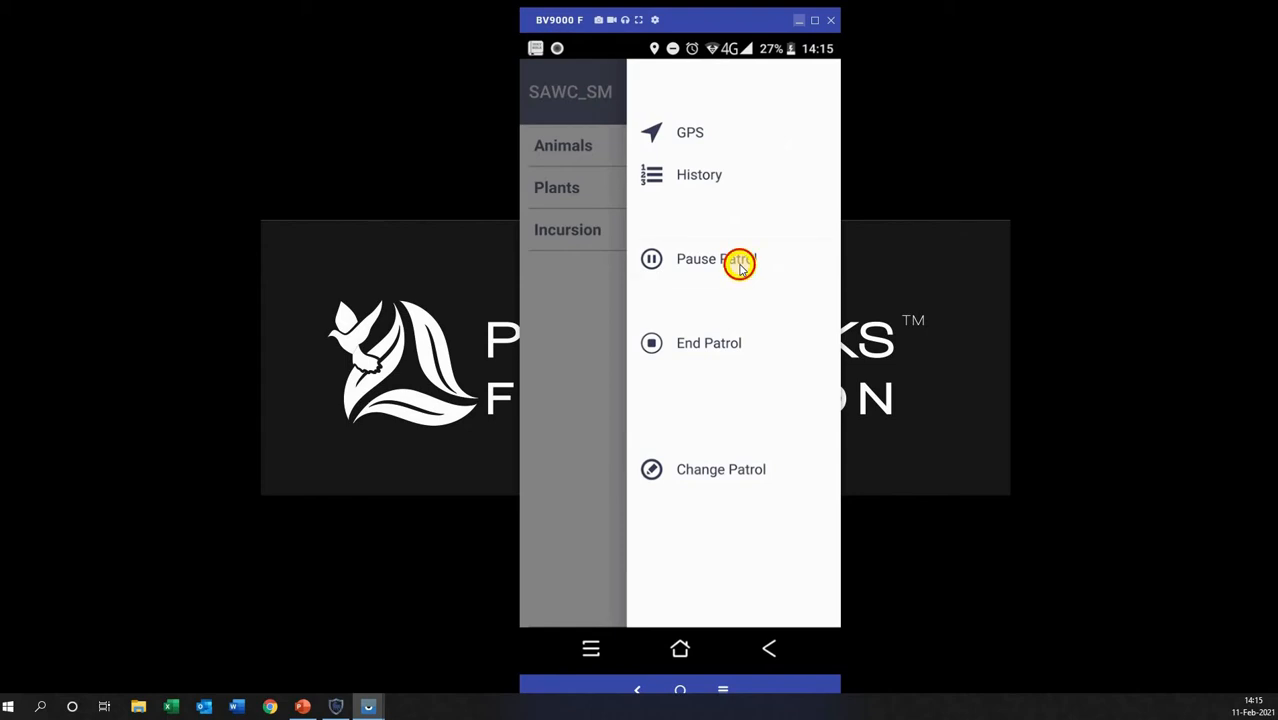
{"action": "left_click", "coordinate": [696, 260]}
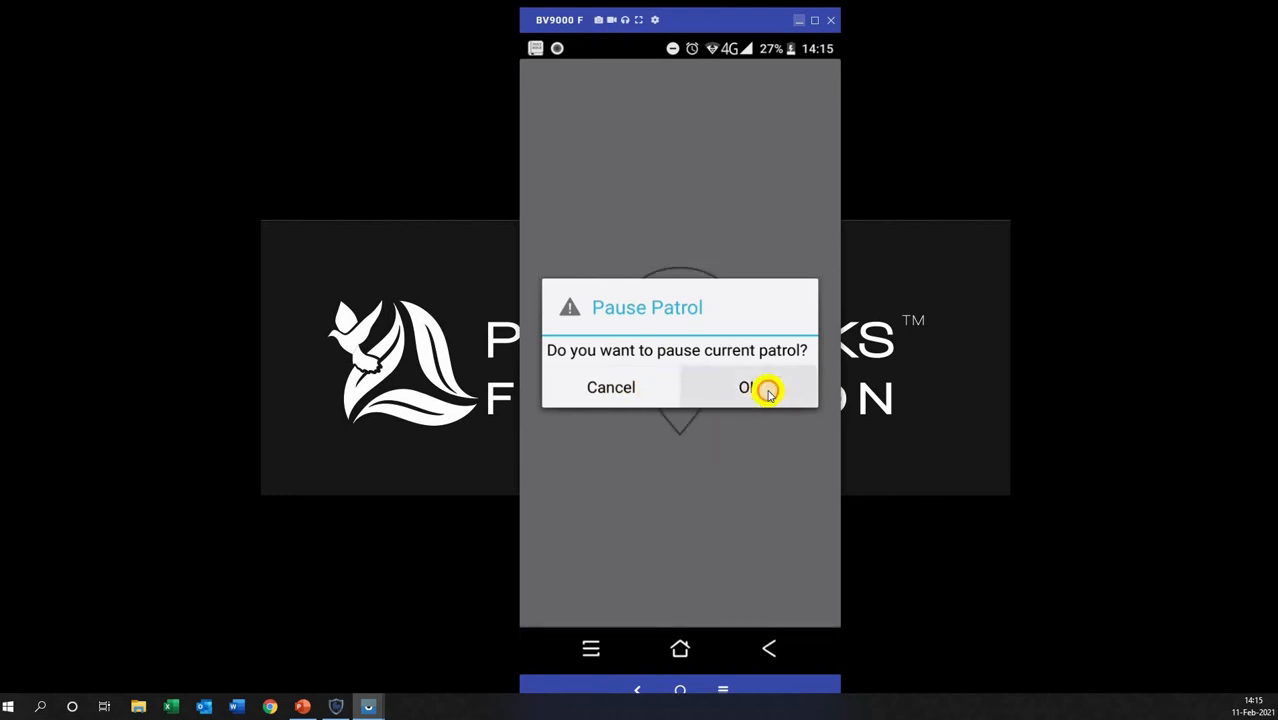
{"action": "left_click", "coordinate": [752, 388]}
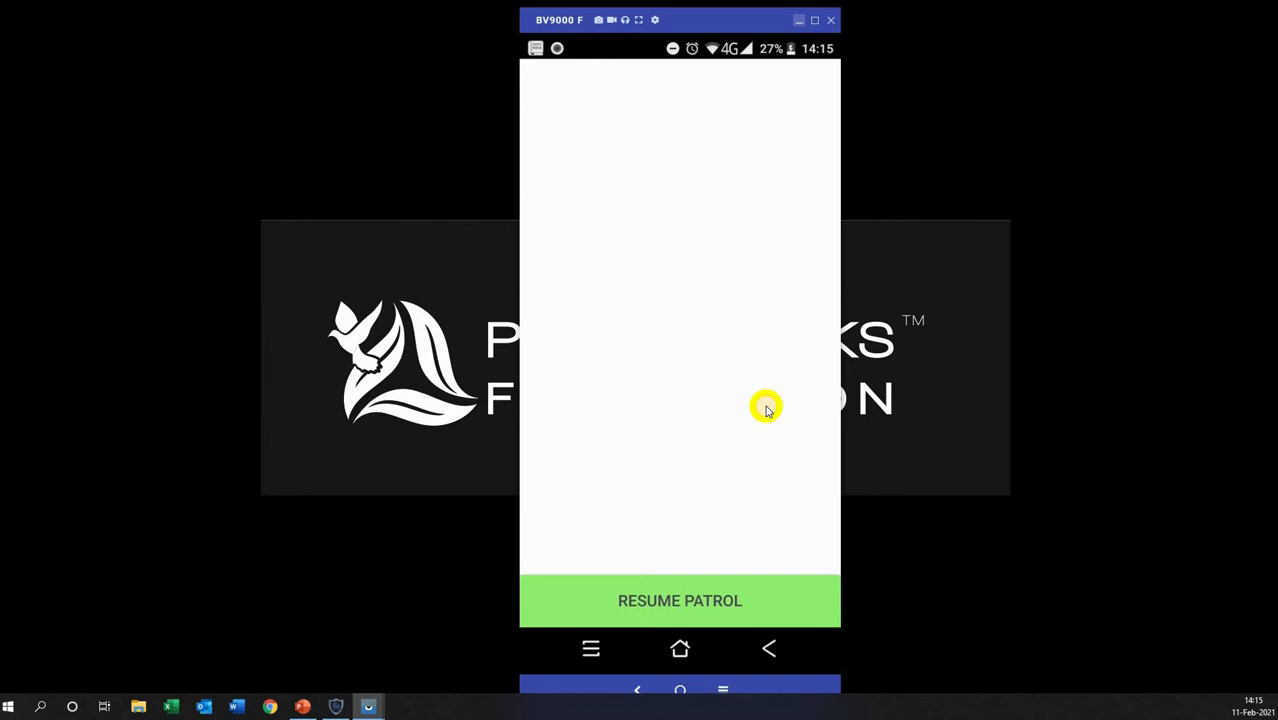
{"action": "mouse_move", "coordinate": [758, 488]}
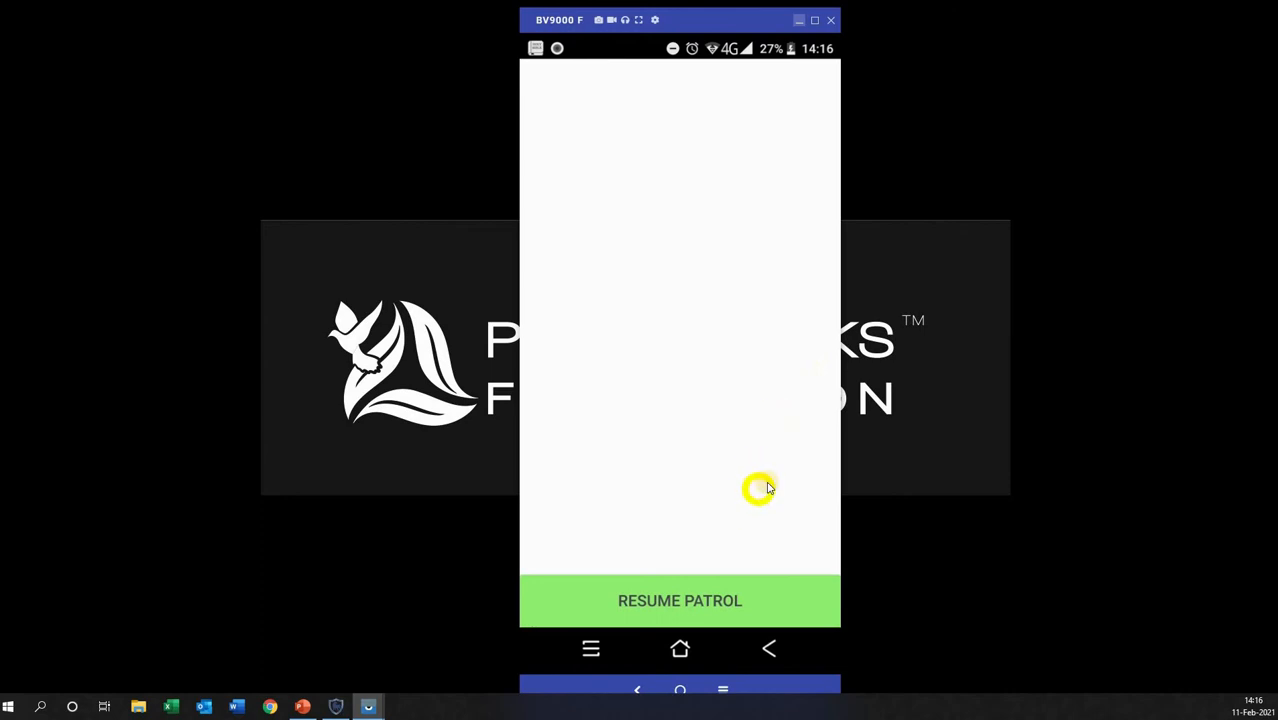
{"action": "mouse_move", "coordinate": [762, 488]}
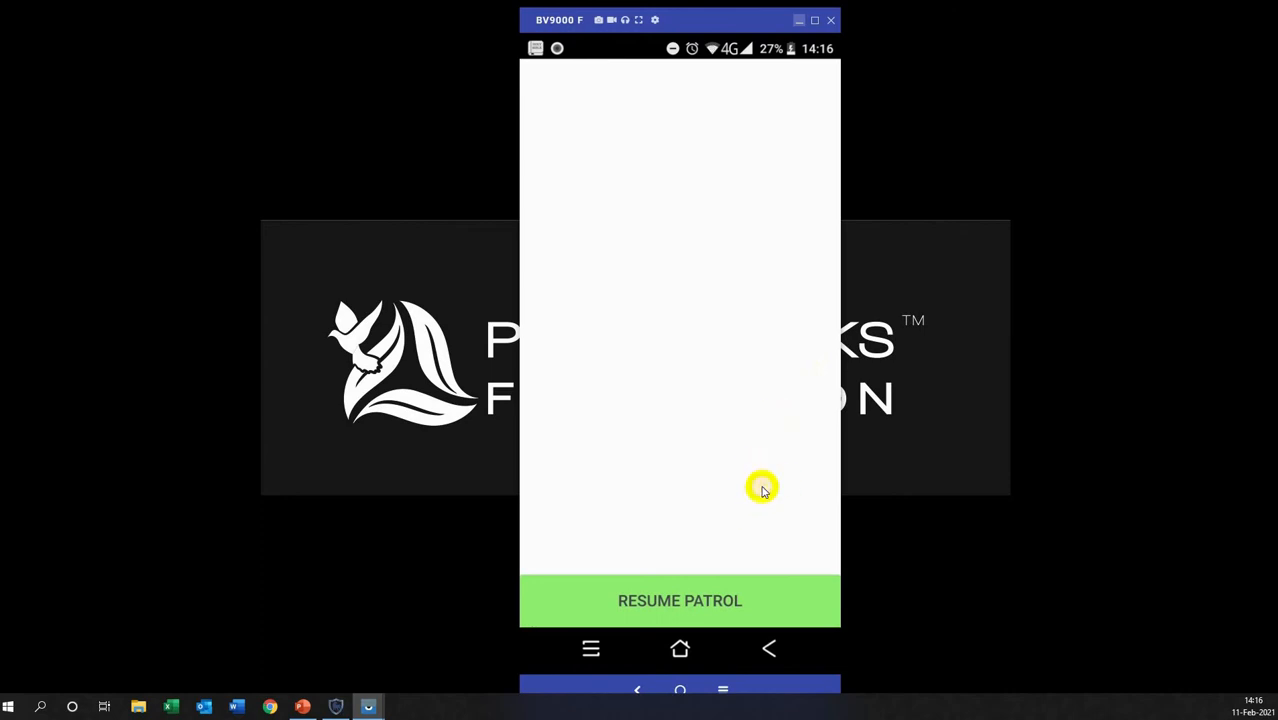
{"action": "mouse_move", "coordinate": [746, 524]}
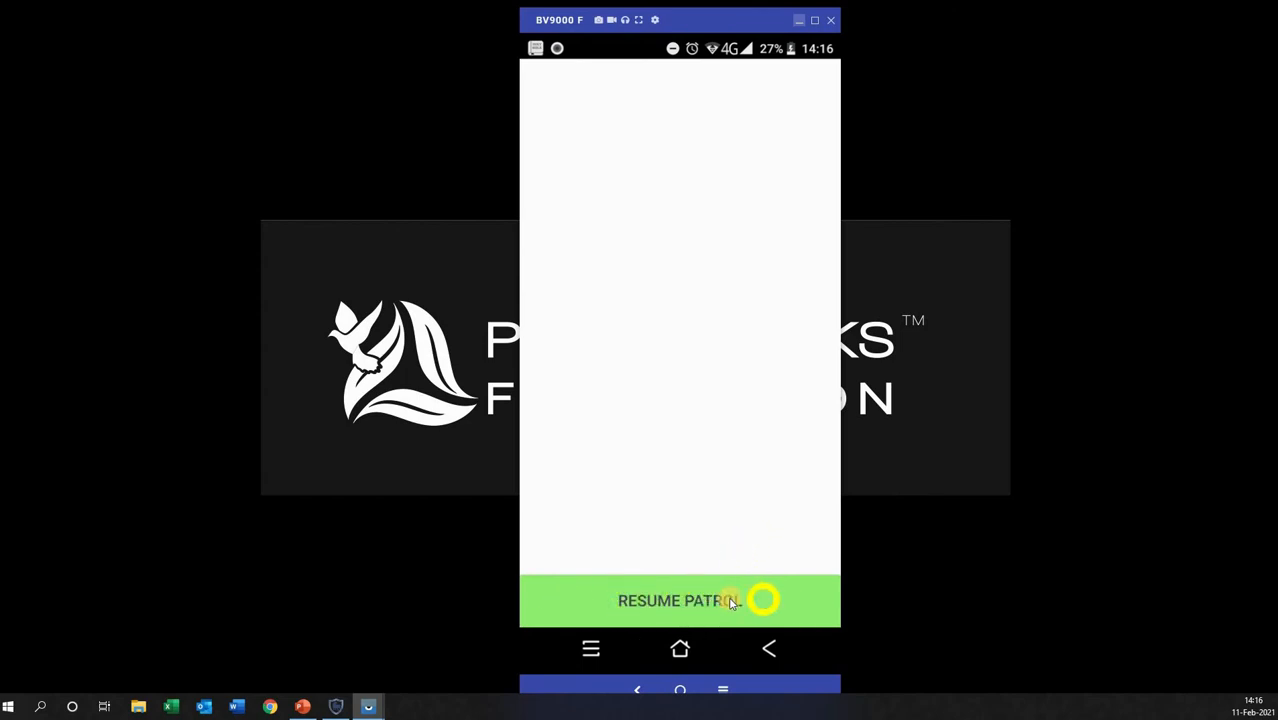
Resume the paused patrol so GPS acquisition begins
{"action": "left_click", "coordinate": [680, 600]}
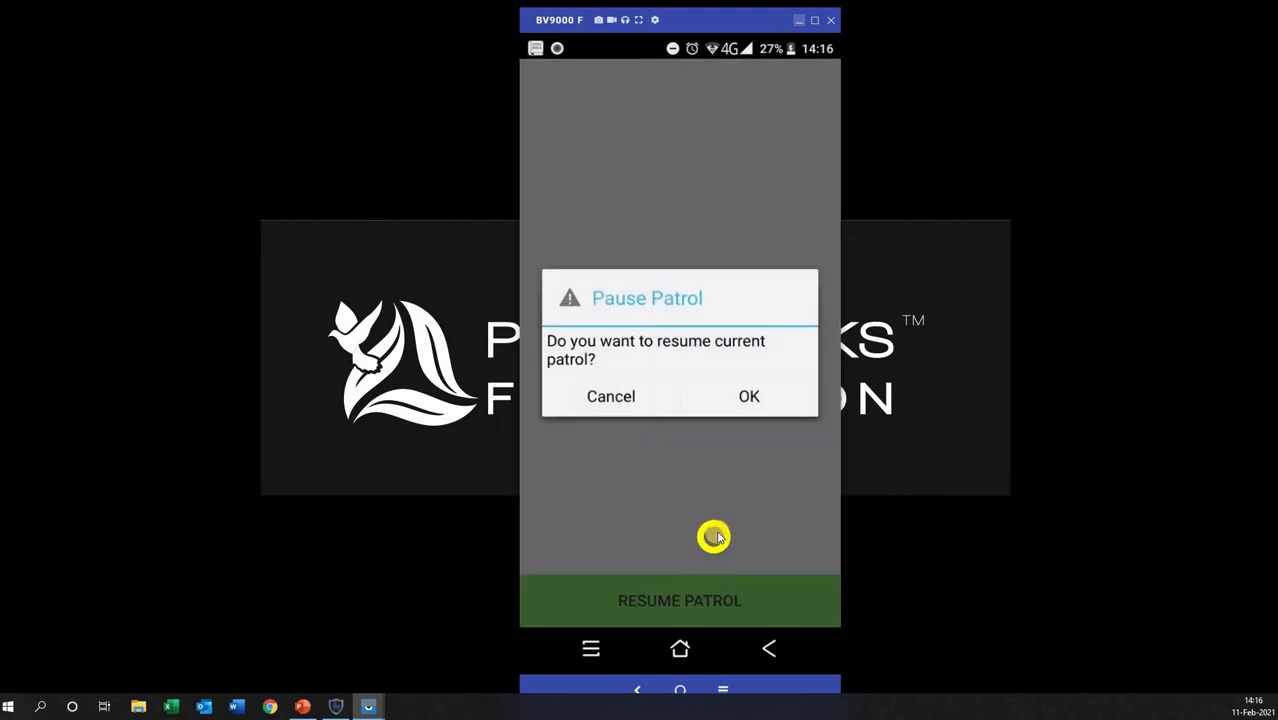
{"action": "mouse_move", "coordinate": [756, 396]}
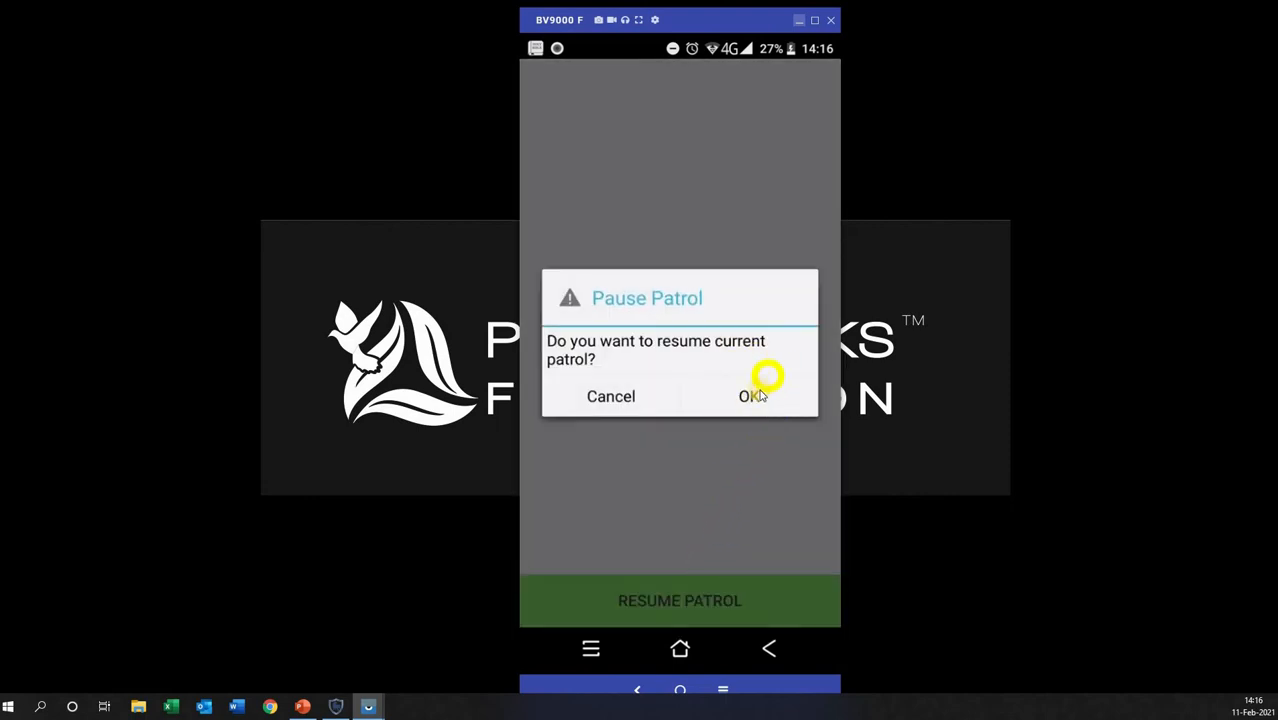
{"action": "left_click", "coordinate": [752, 396]}
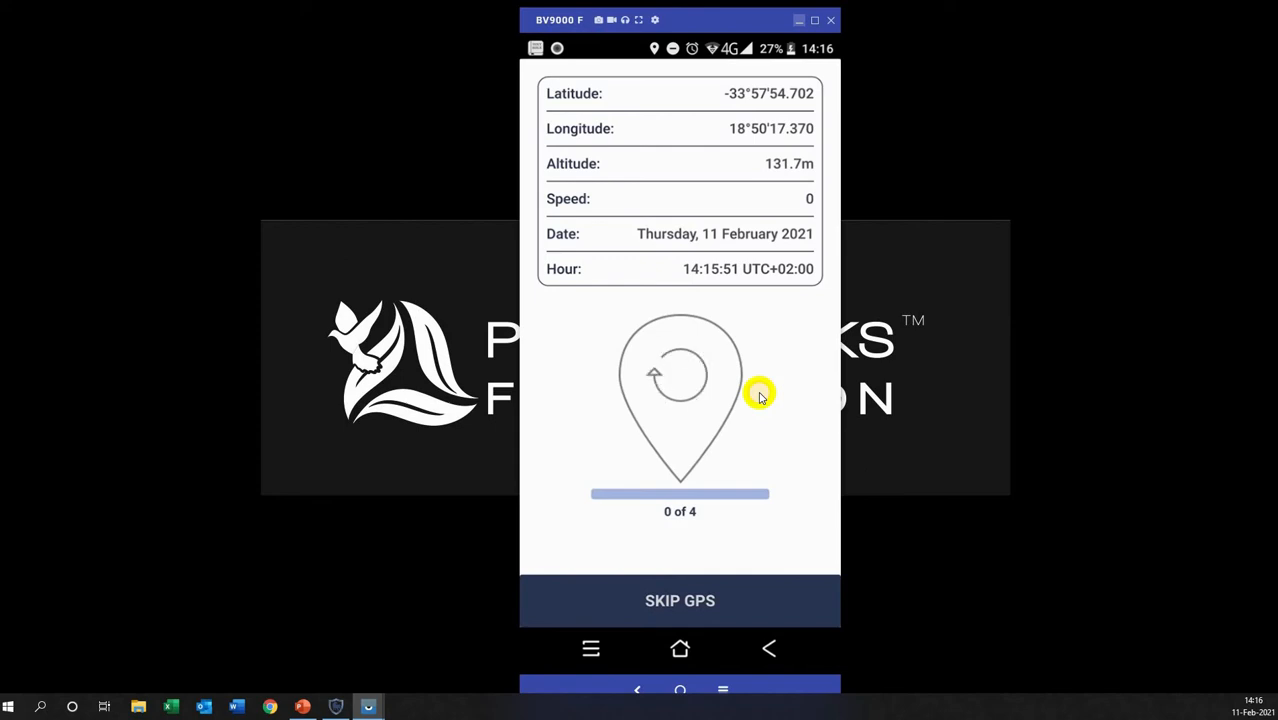
Skip the GPS wait and bring up the history of previous sightings
{"action": "left_click", "coordinate": [680, 600]}
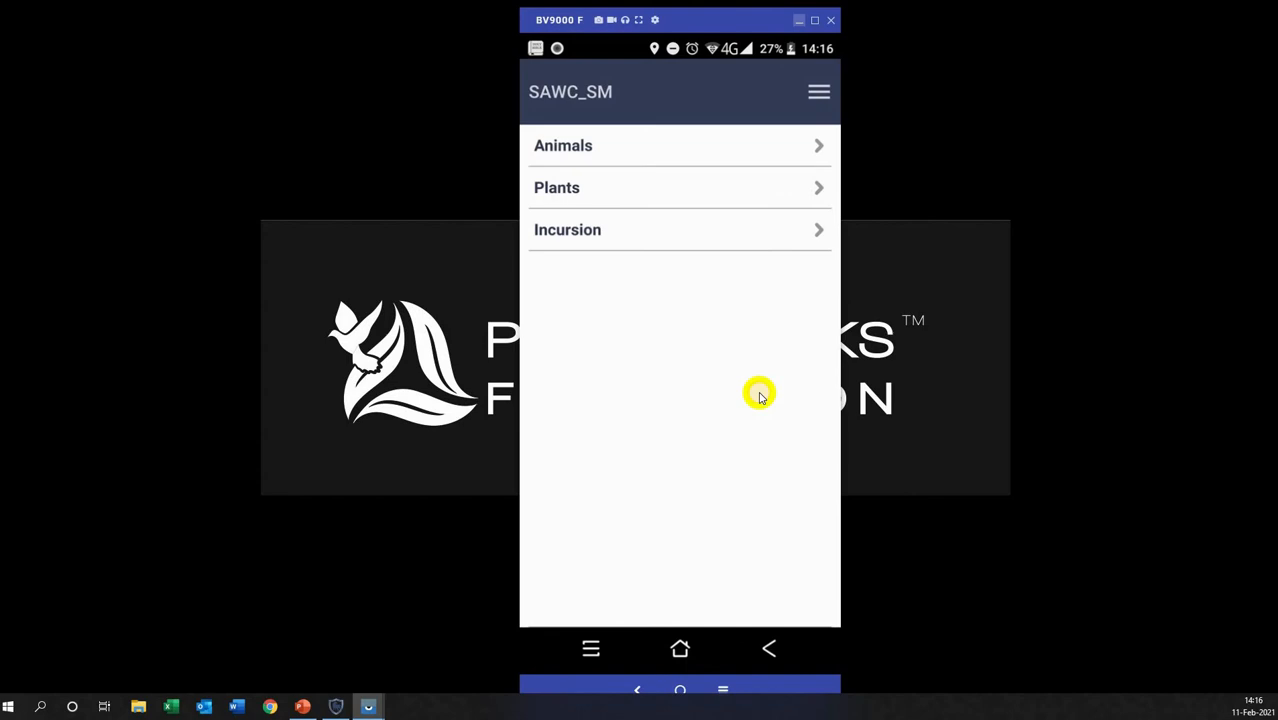
{"action": "mouse_move", "coordinate": [748, 418]}
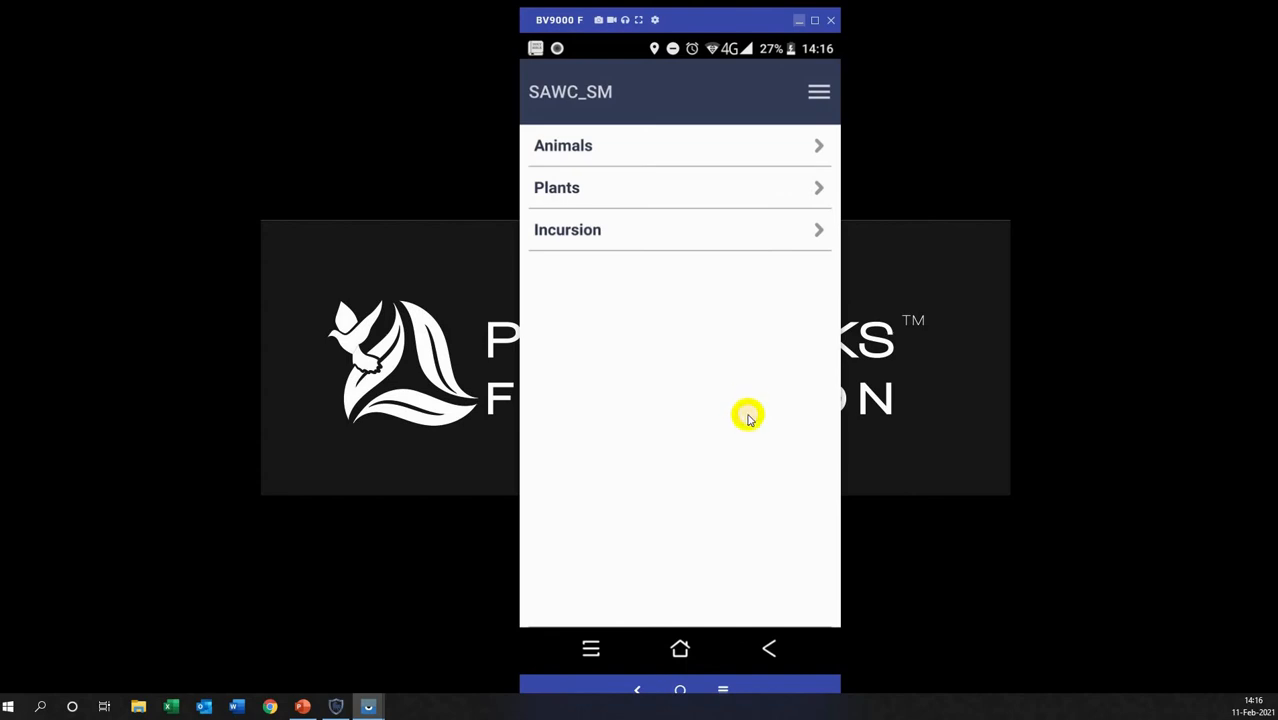
{"action": "mouse_move", "coordinate": [742, 418]}
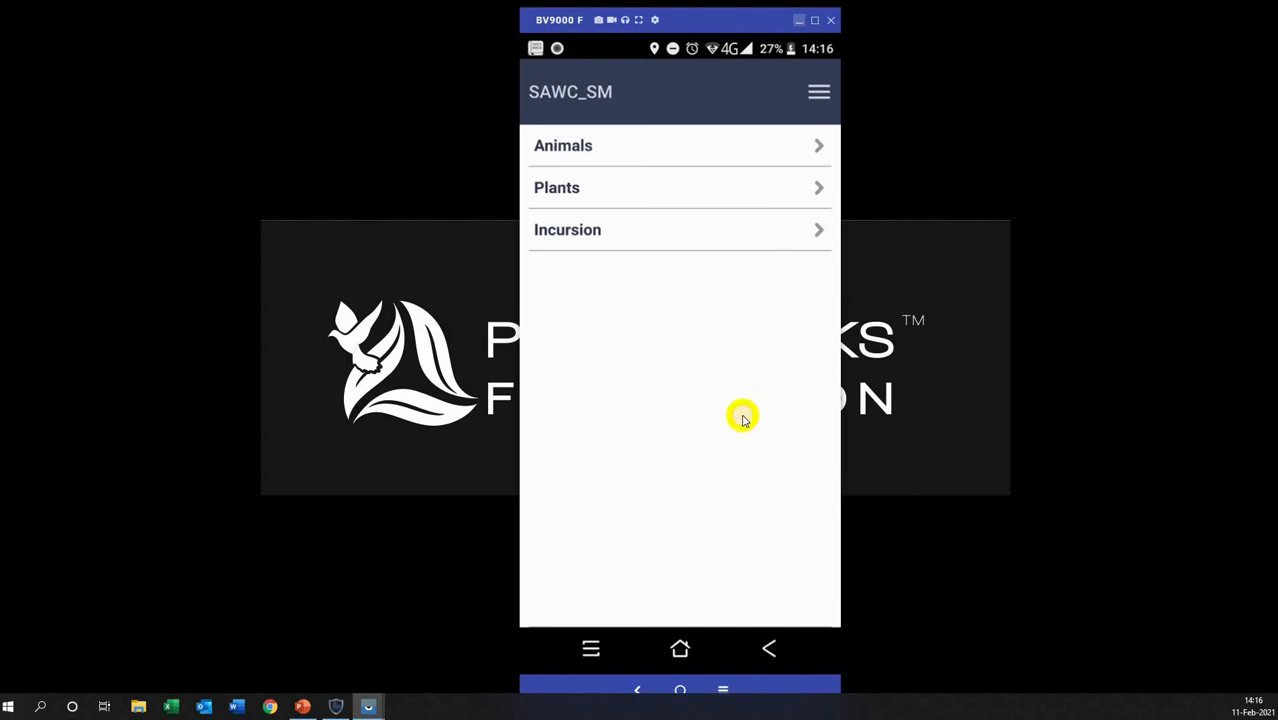
{"action": "mouse_move", "coordinate": [768, 430]}
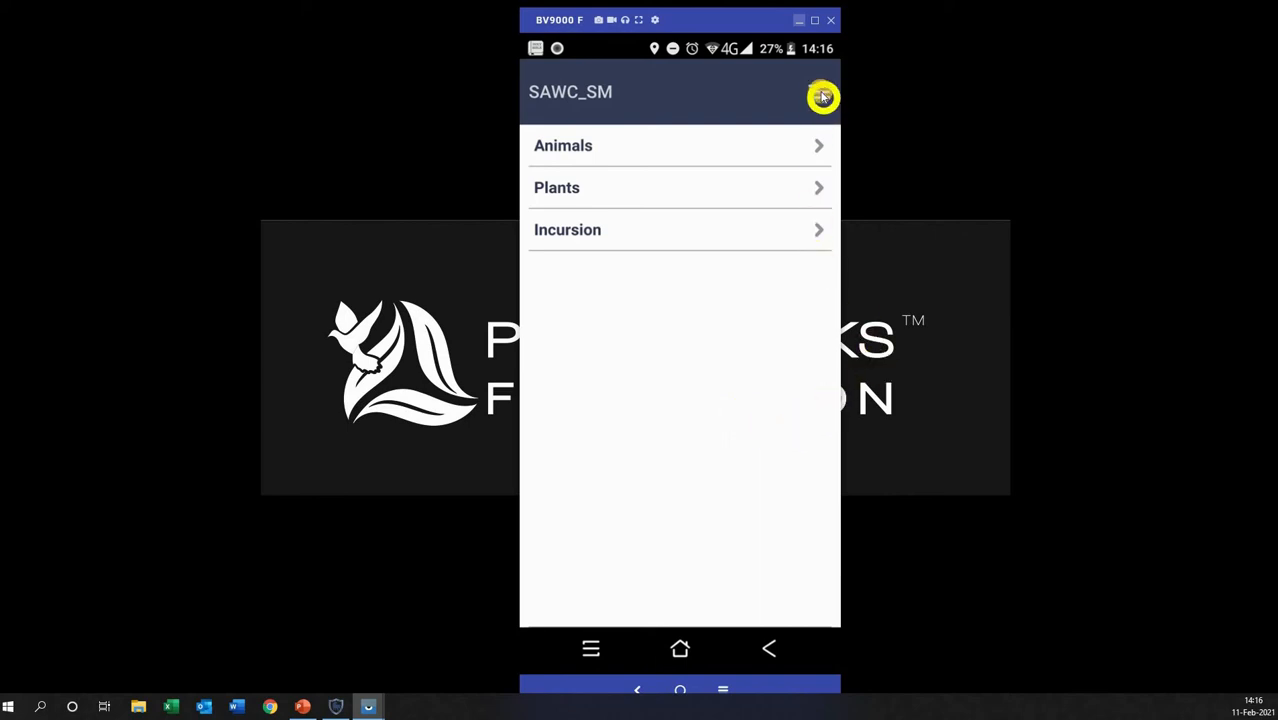
{"action": "left_click", "coordinate": [822, 96]}
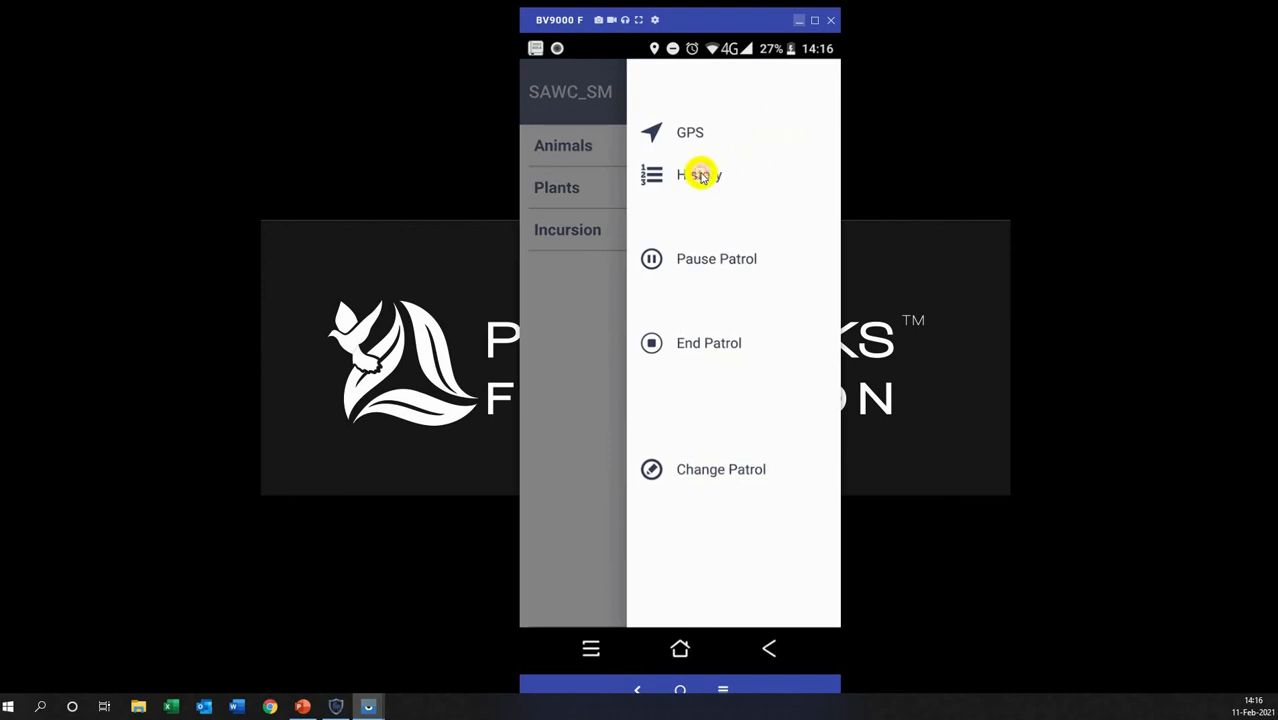
{"action": "left_click", "coordinate": [700, 176]}
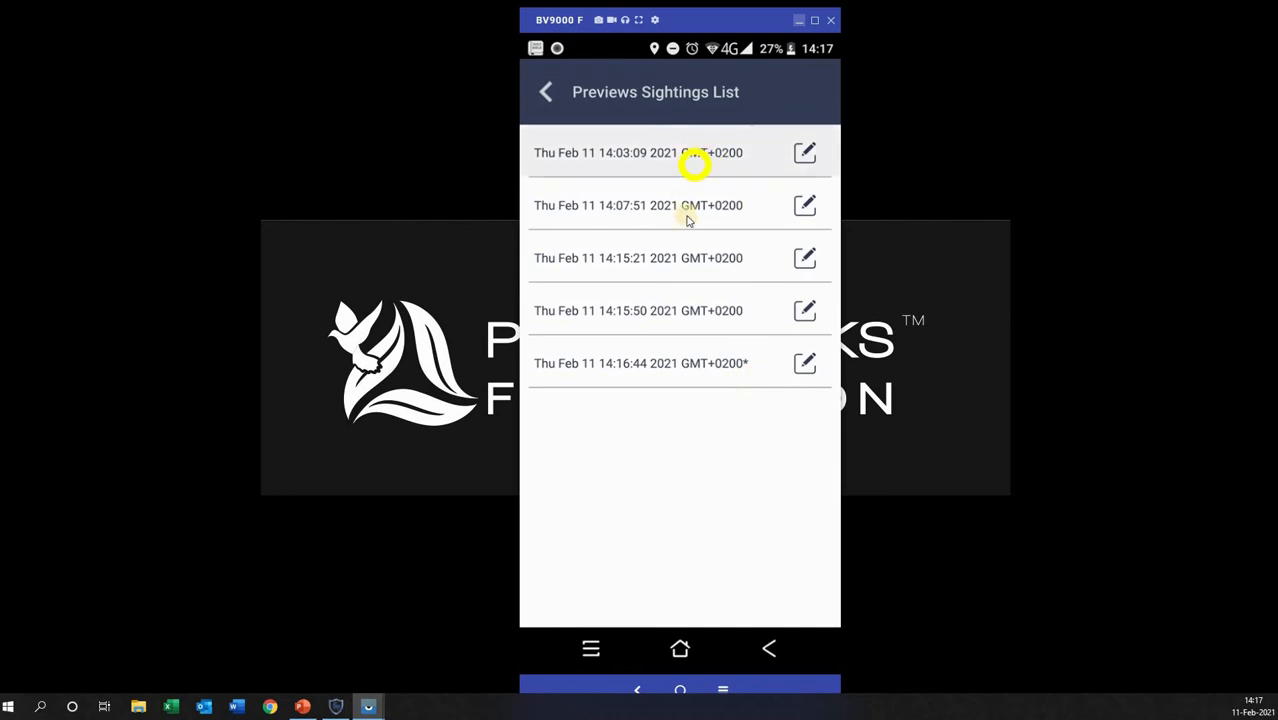
Review the first sighting's details and return to the categories list
{"action": "left_click", "coordinate": [638, 152]}
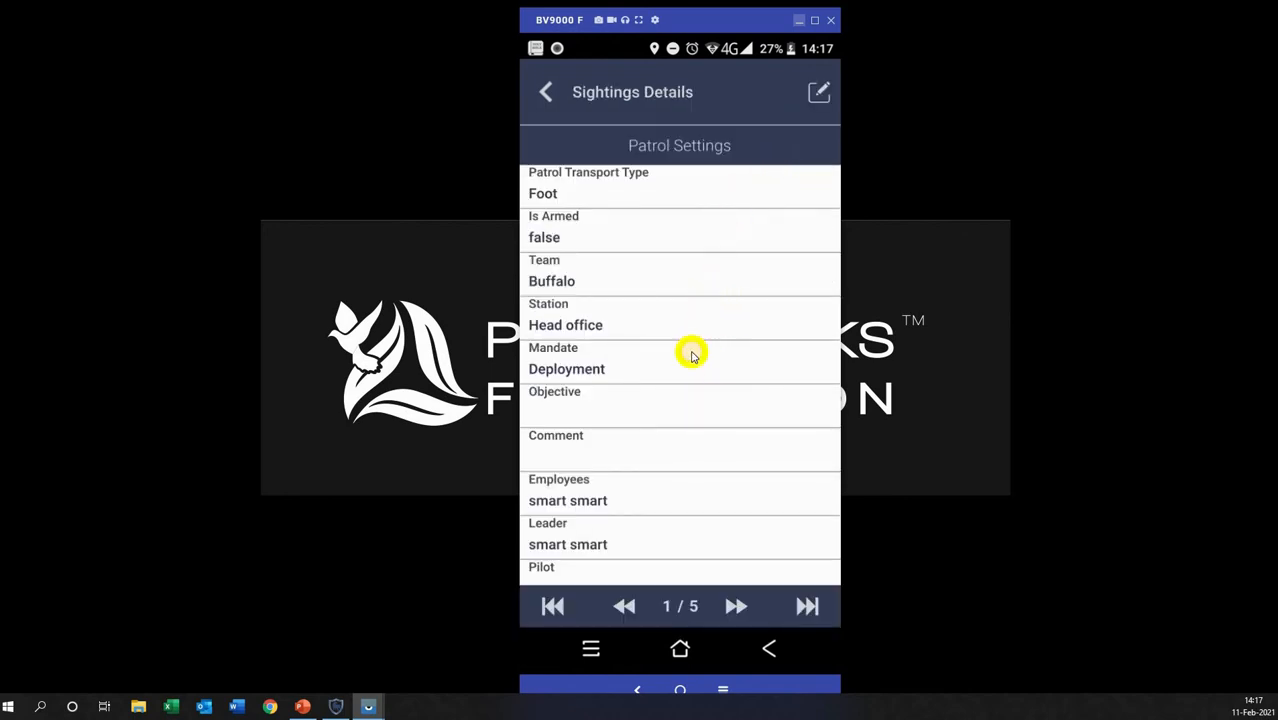
{"action": "scroll", "scroll_direction": "down", "scroll_amount": 3}
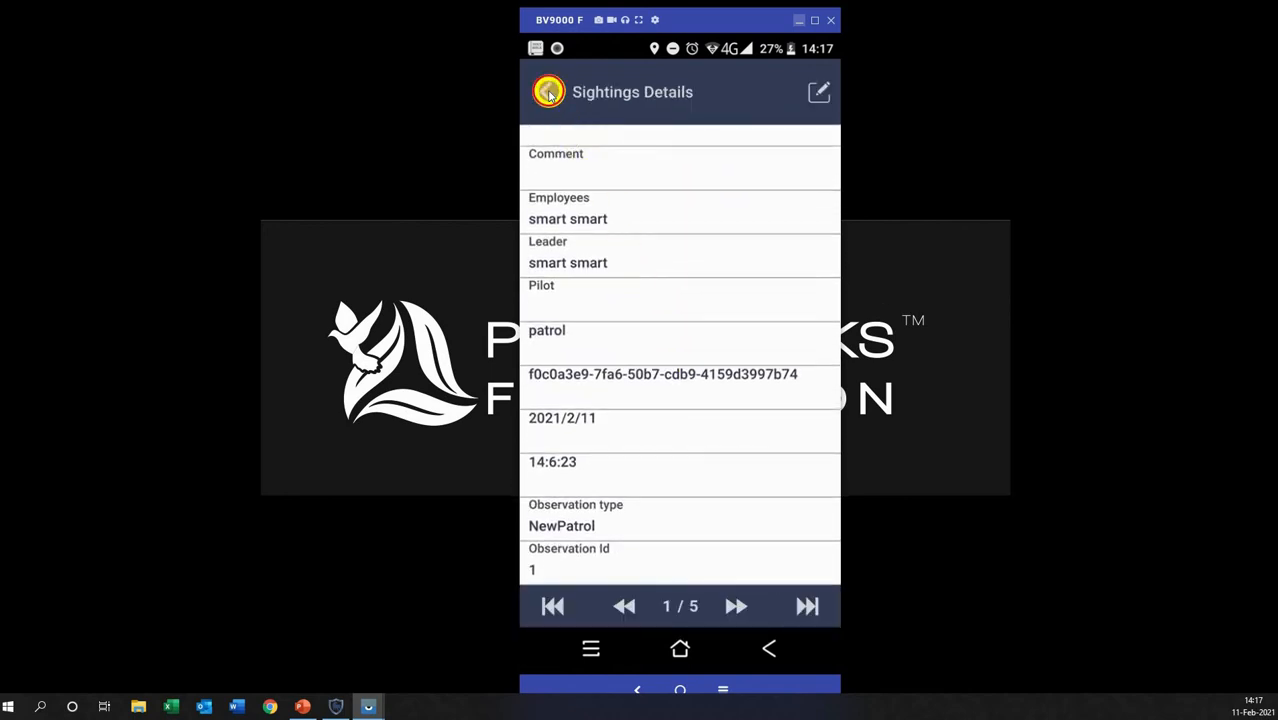
{"action": "left_click", "coordinate": [548, 92]}
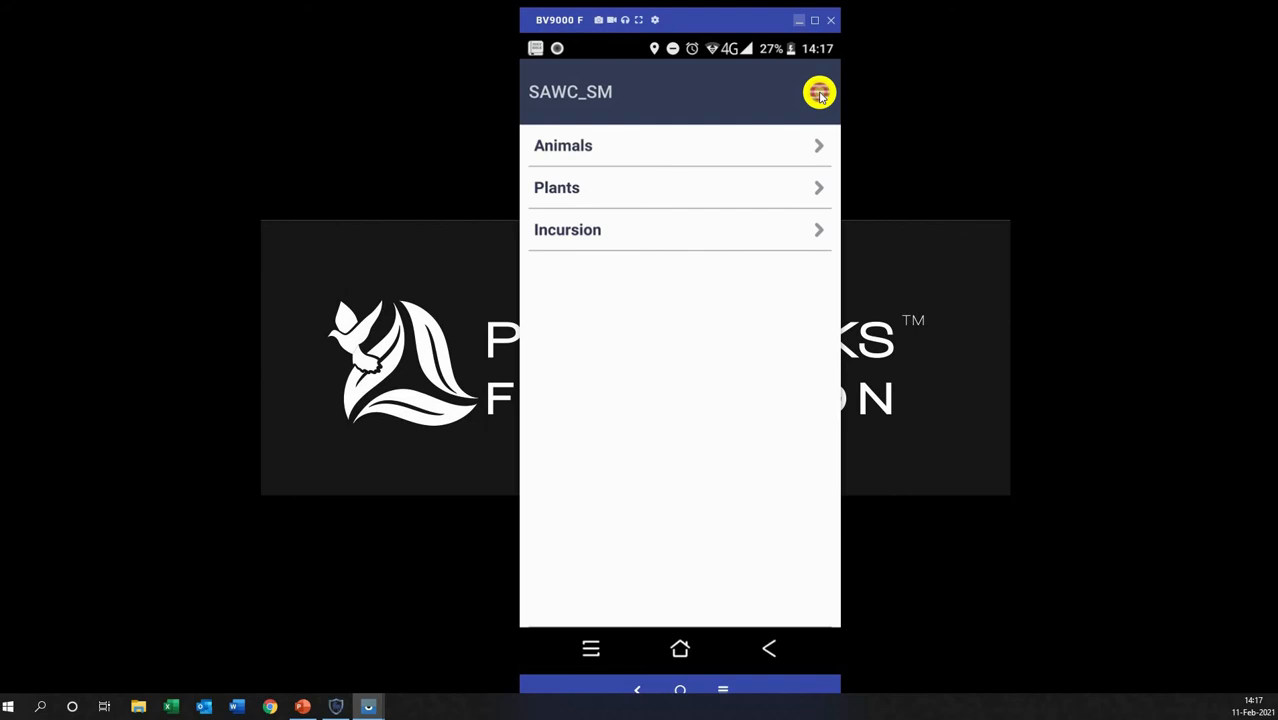
Review the Change Patrol settings and start the patrol with them
{"action": "left_click", "coordinate": [820, 92]}
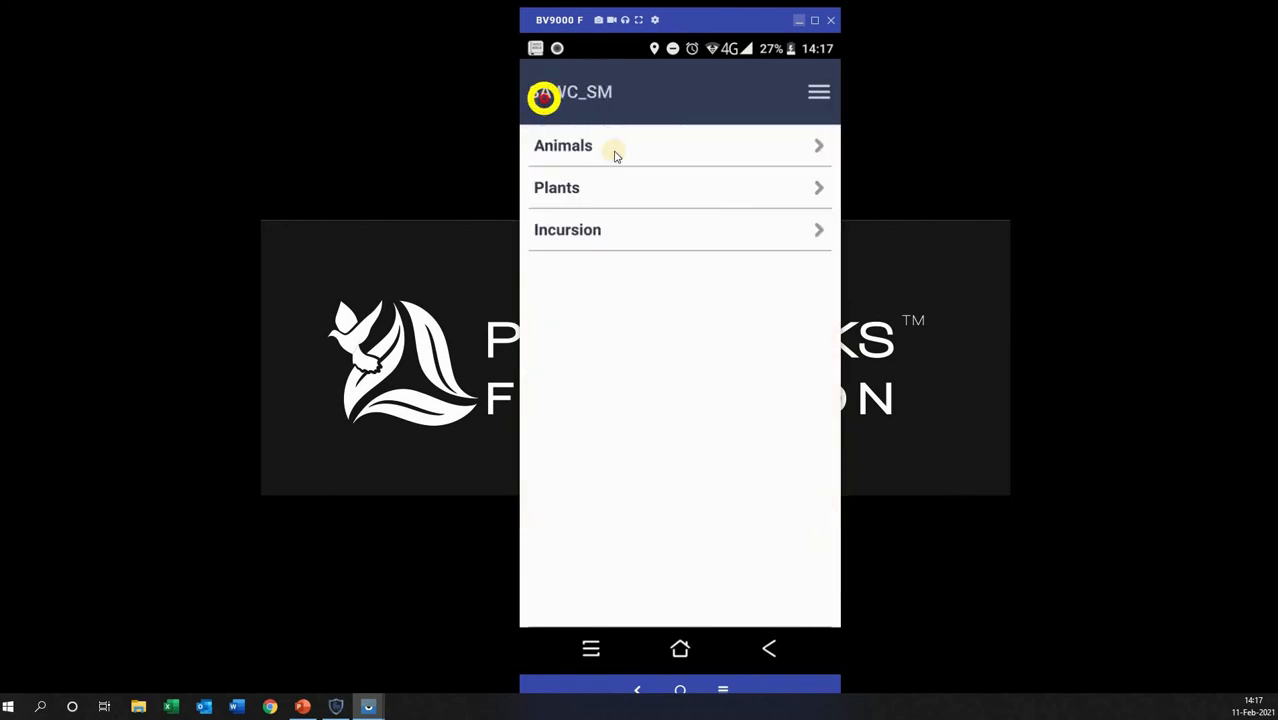
{"action": "left_click", "coordinate": [818, 92]}
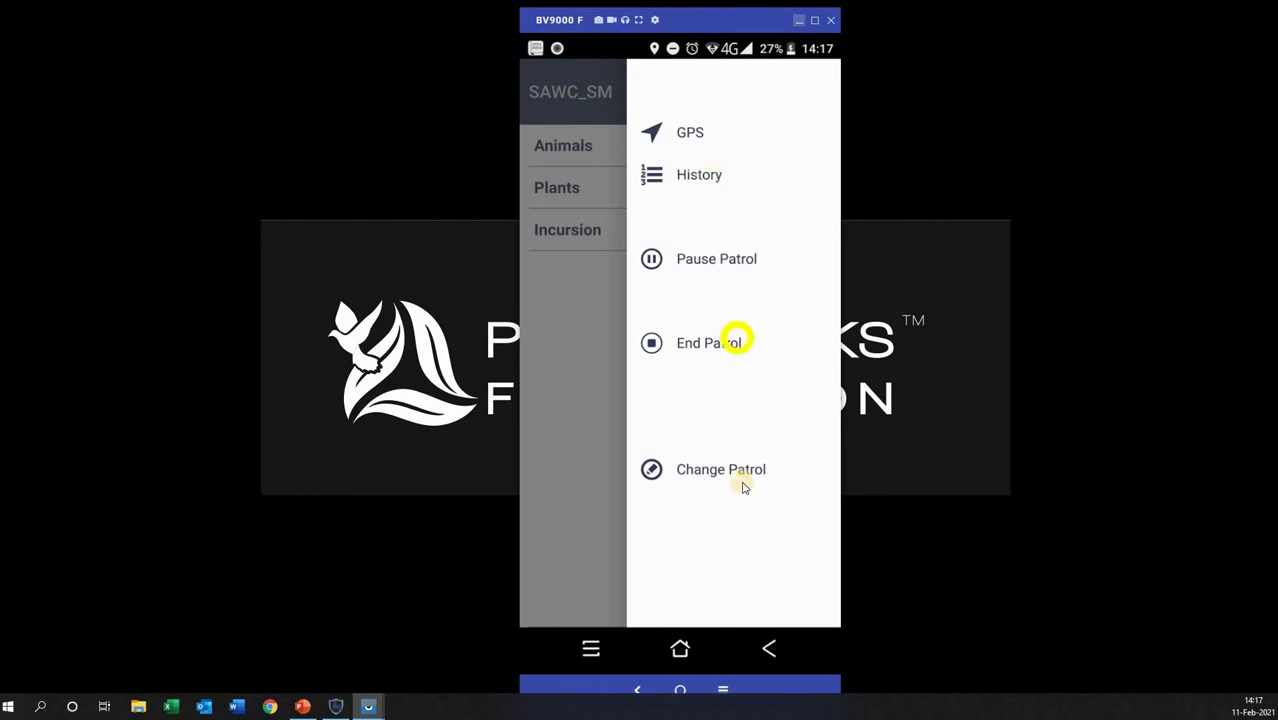
{"action": "left_click", "coordinate": [720, 468]}
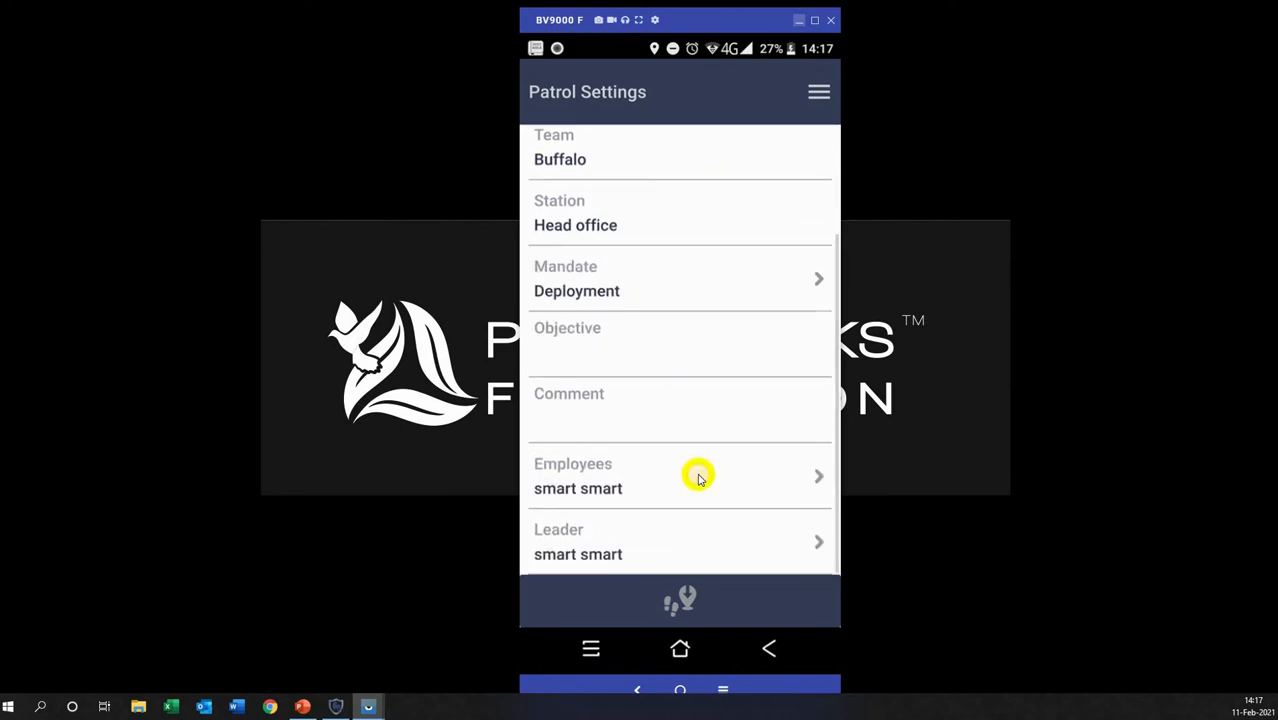
{"action": "scroll", "scroll_direction": "down", "scroll_amount": 3}
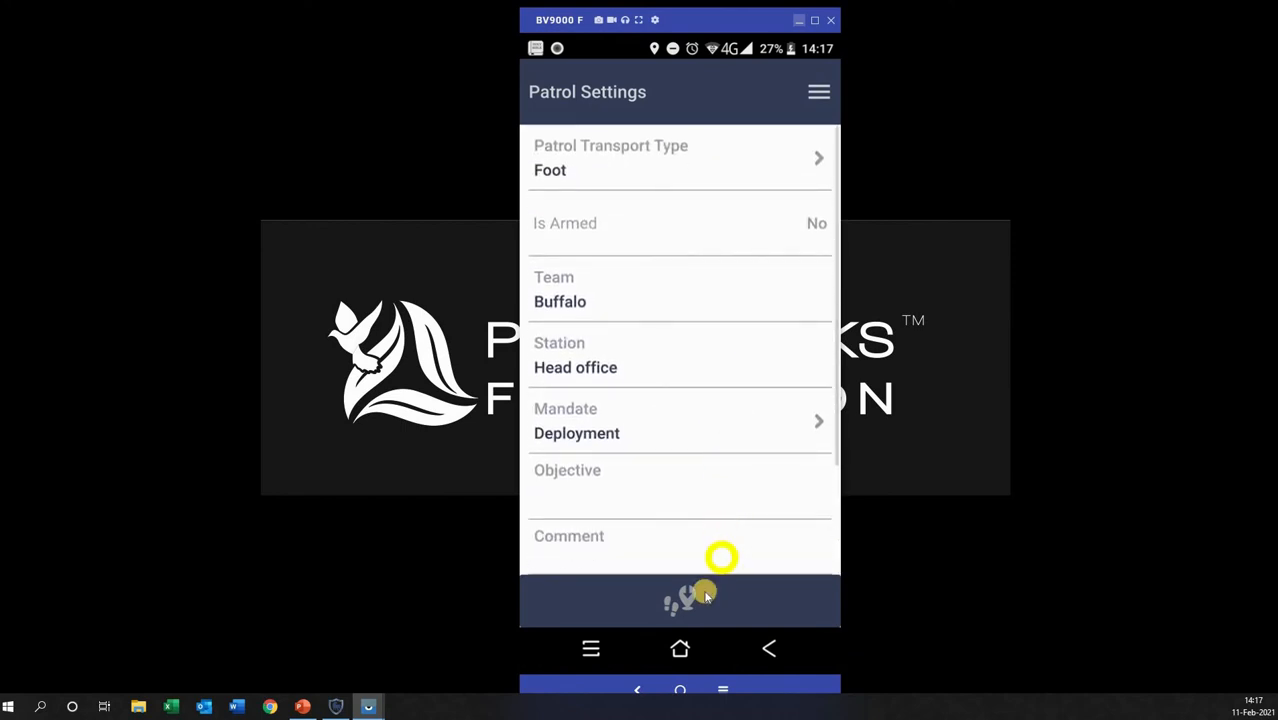
{"action": "left_click", "coordinate": [680, 600]}
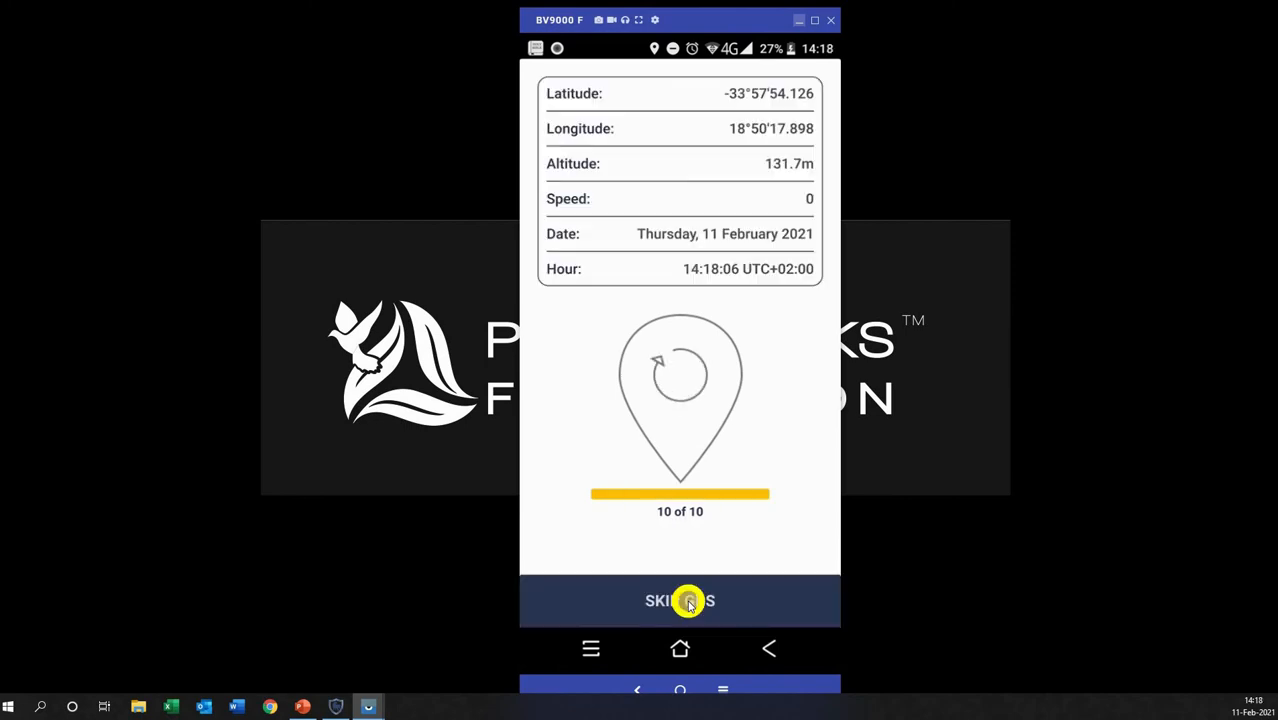
Skip the GPS wait, end the current patrol and confirm its completion
{"action": "left_click", "coordinate": [680, 600]}
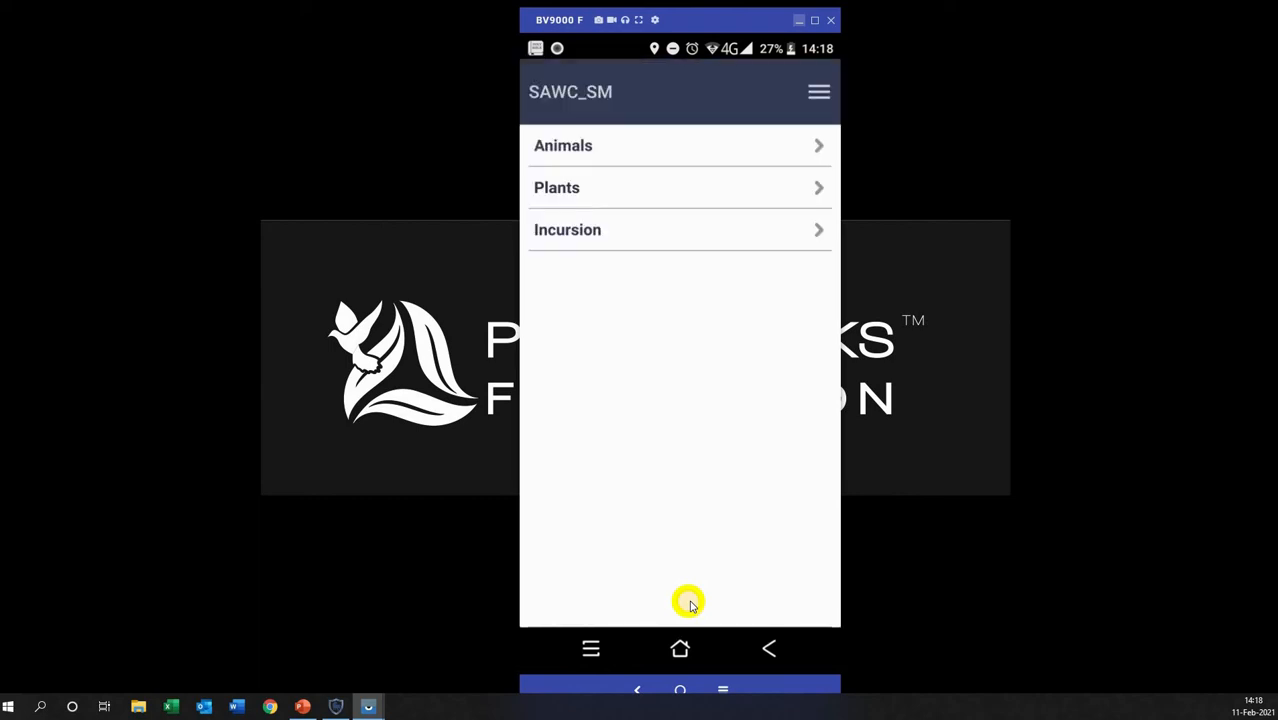
{"action": "mouse_move", "coordinate": [708, 578]}
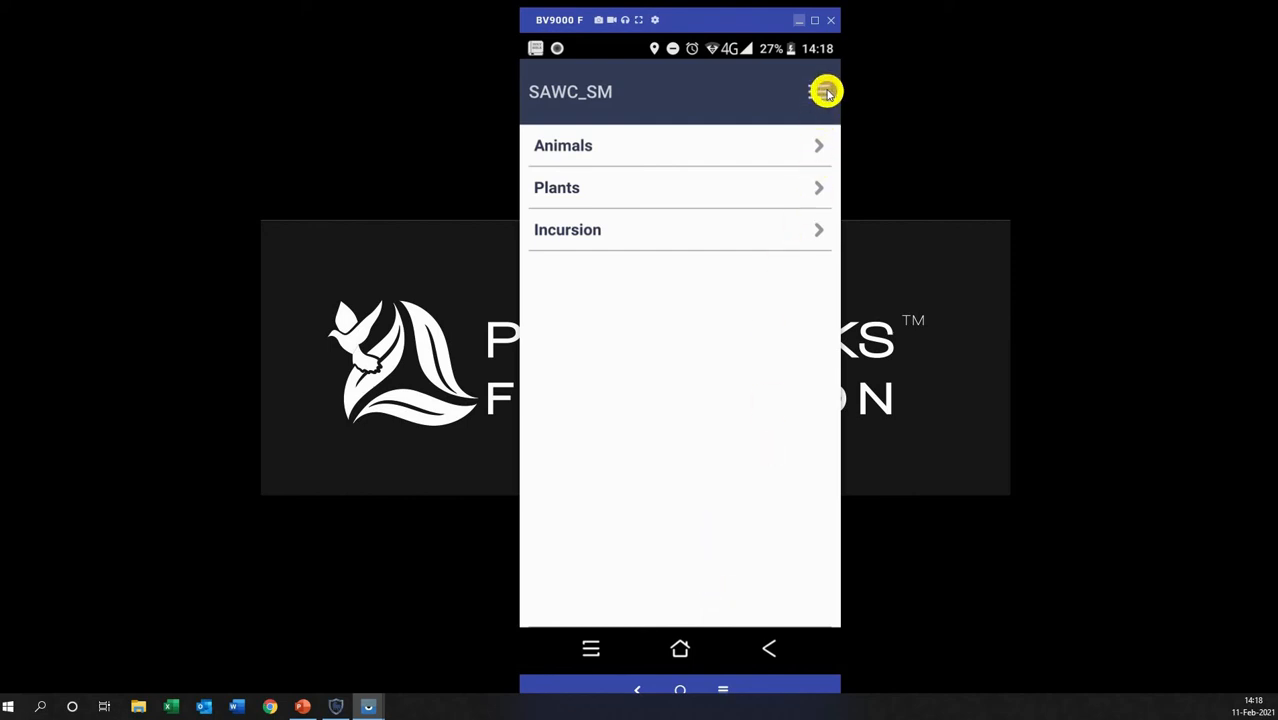
{"action": "left_click", "coordinate": [824, 92]}
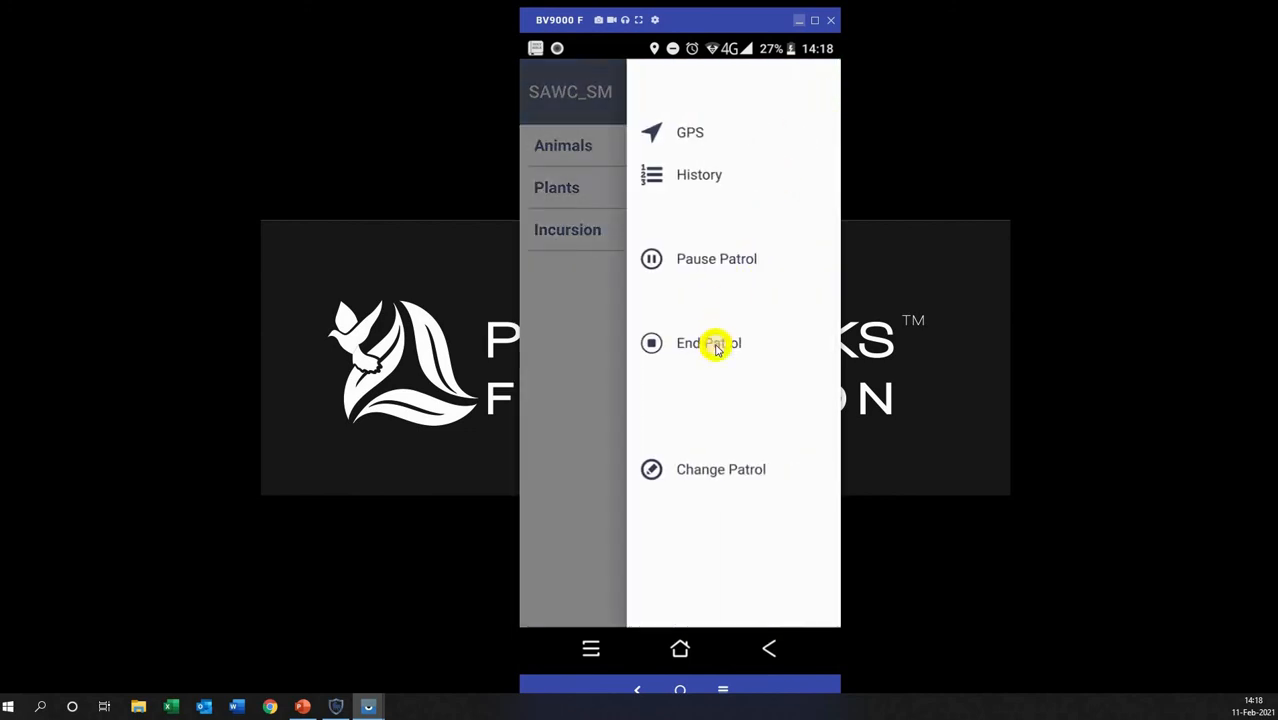
{"action": "left_click", "coordinate": [708, 344]}
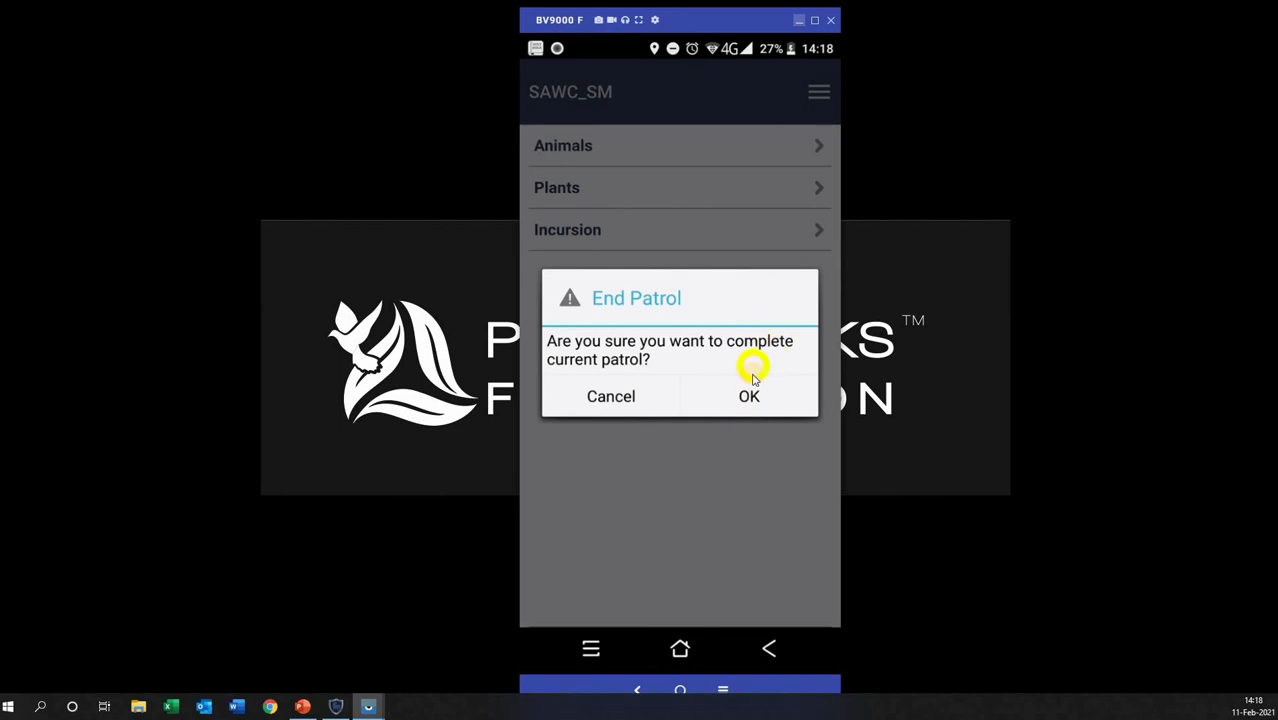
{"action": "left_click", "coordinate": [748, 396]}
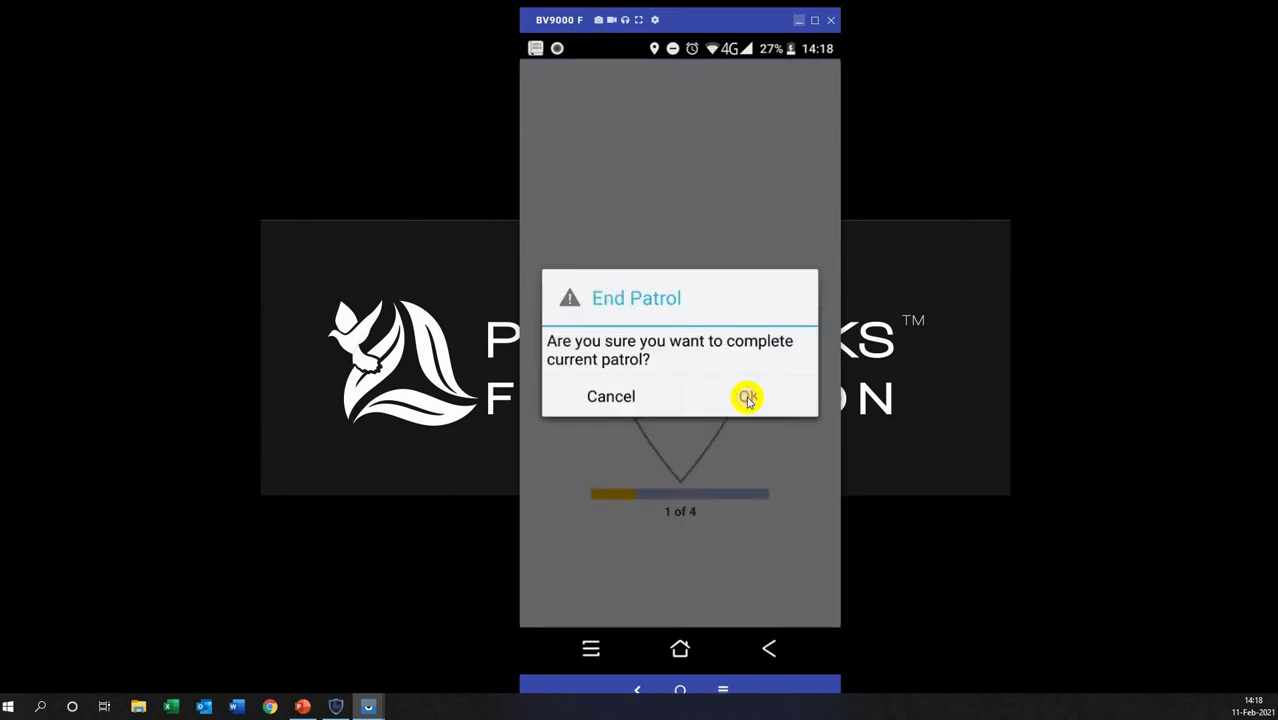
{"action": "left_click", "coordinate": [748, 396]}
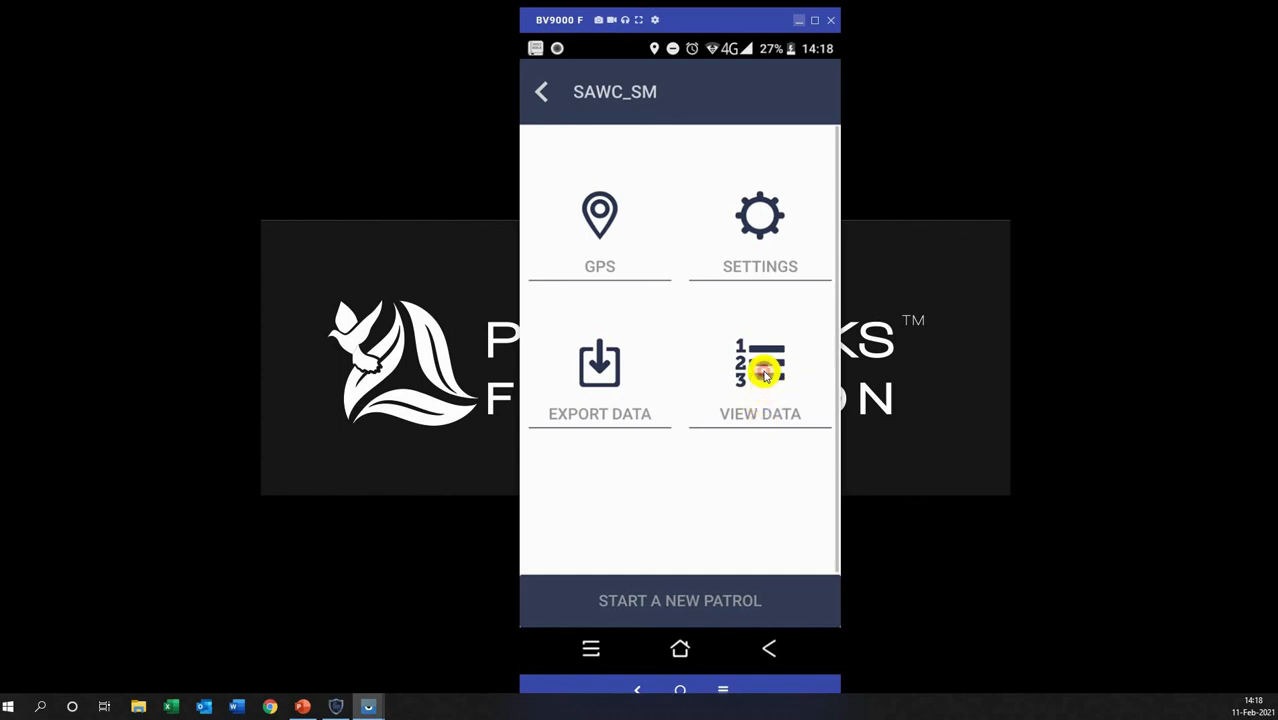
View the list of recorded sightings and return to the main screen
{"action": "left_click", "coordinate": [760, 376]}
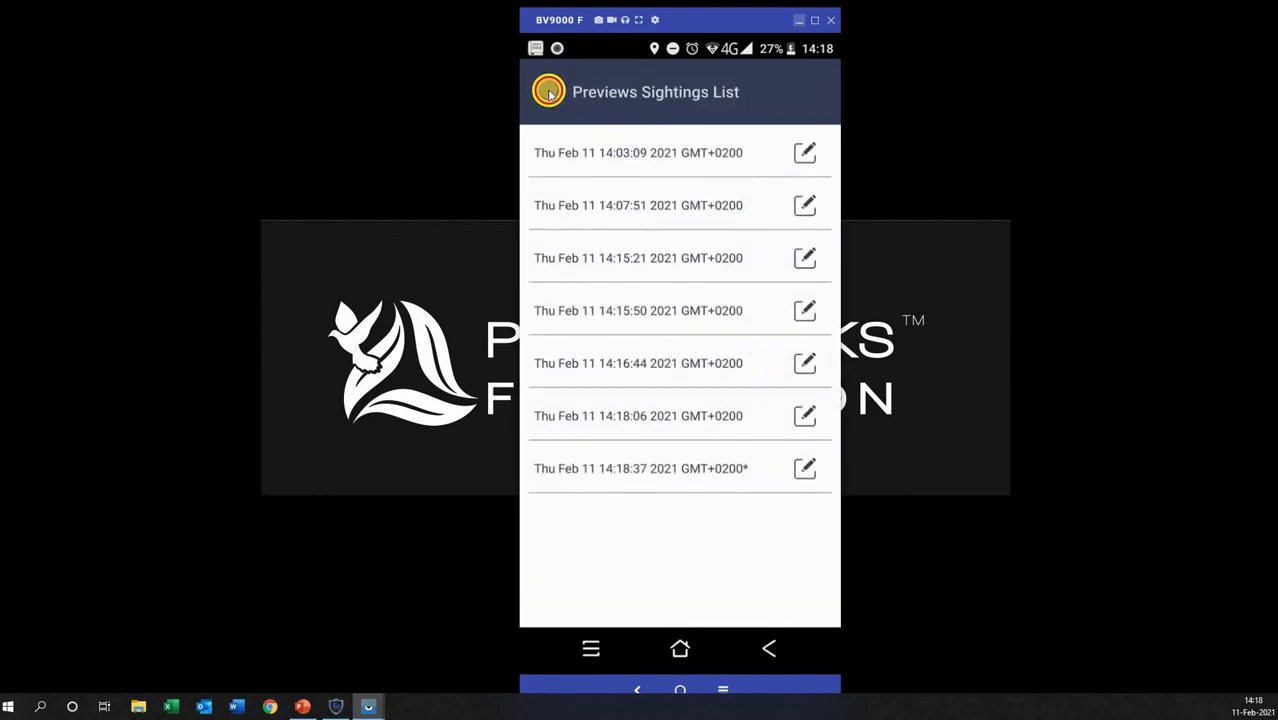
{"action": "left_click", "coordinate": [548, 92]}
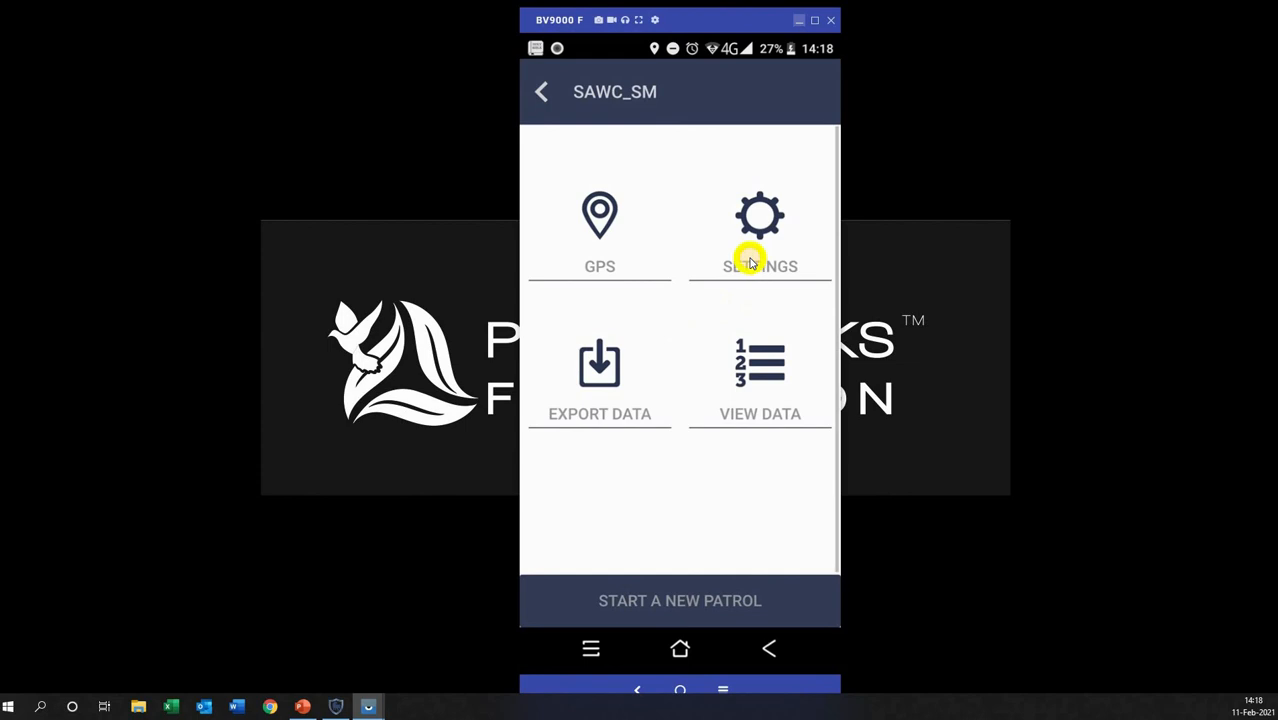
{"action": "mouse_move", "coordinate": [708, 316]}
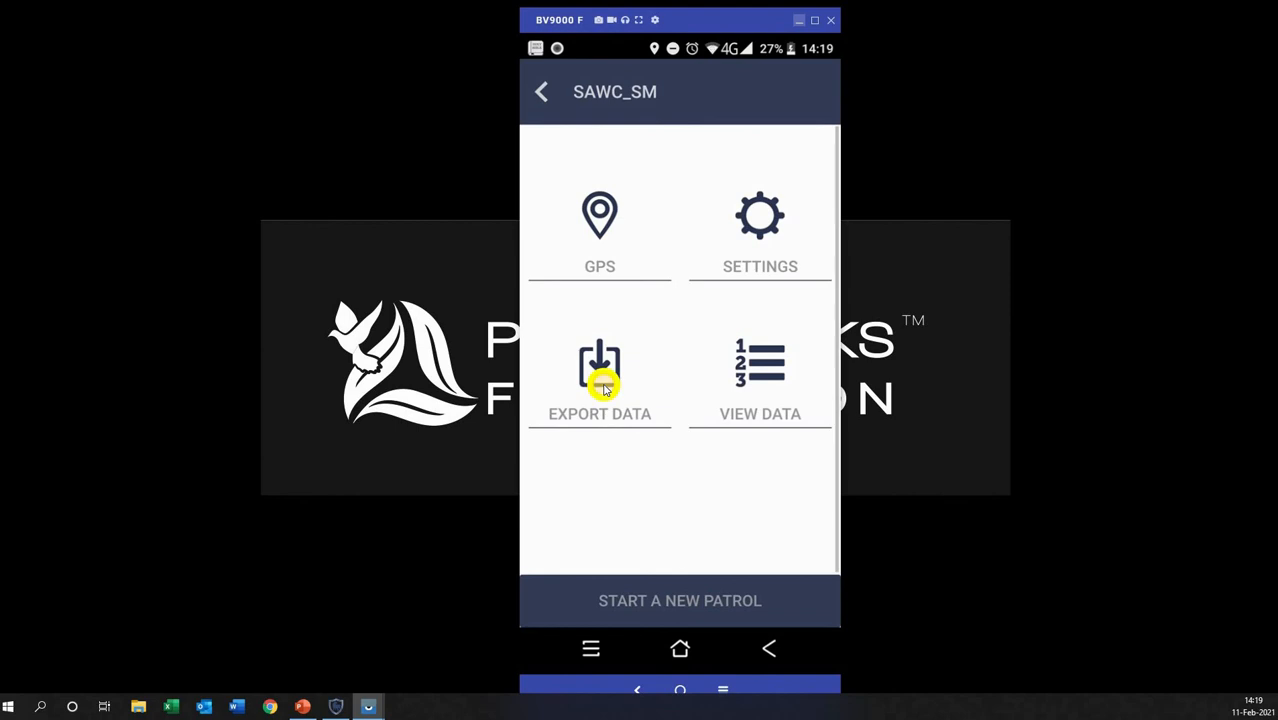
Export the sightings to a CTDATA file on the SD card and dismiss Save Success
{"action": "left_click", "coordinate": [600, 380]}
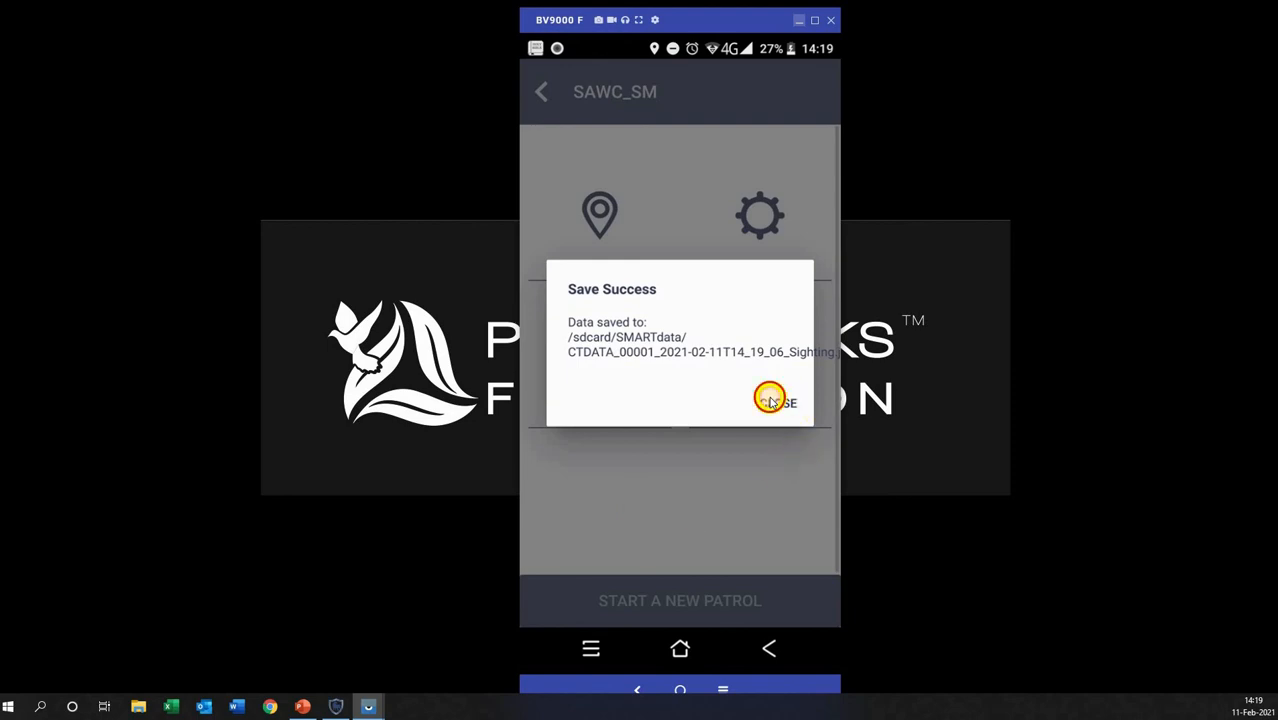
{"action": "left_click", "coordinate": [776, 402]}
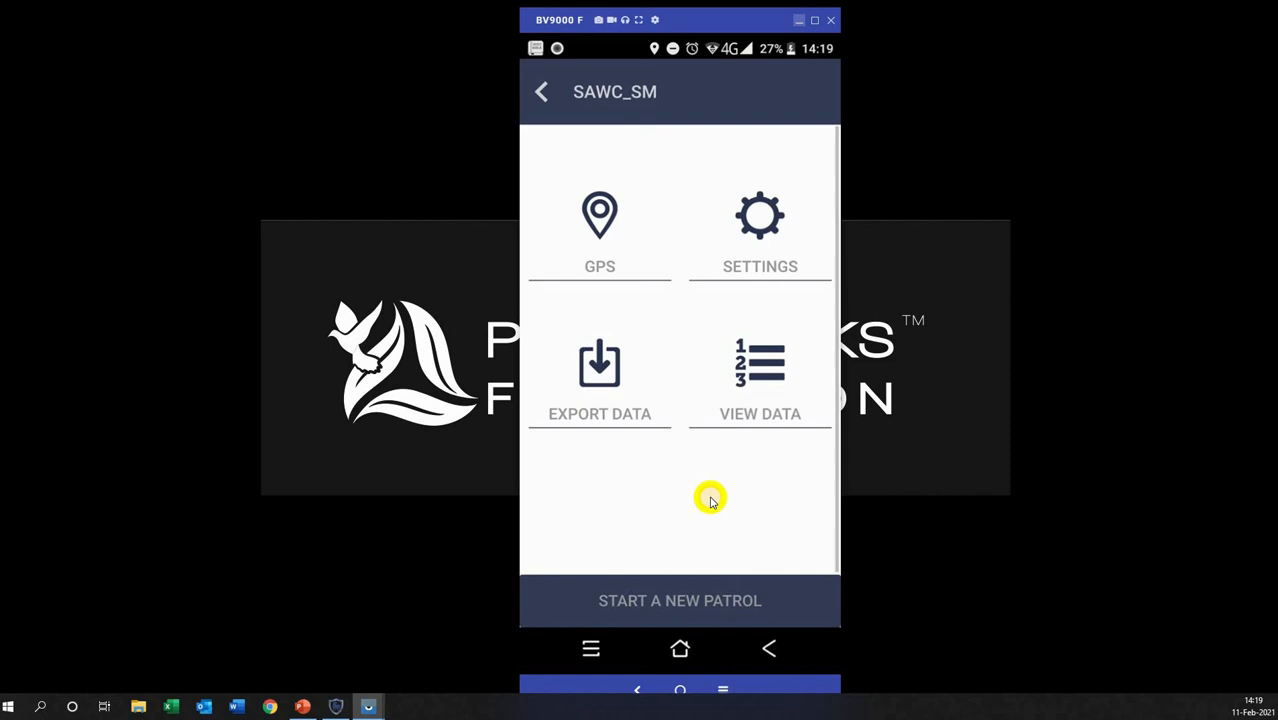
{"action": "mouse_move", "coordinate": [700, 540]}
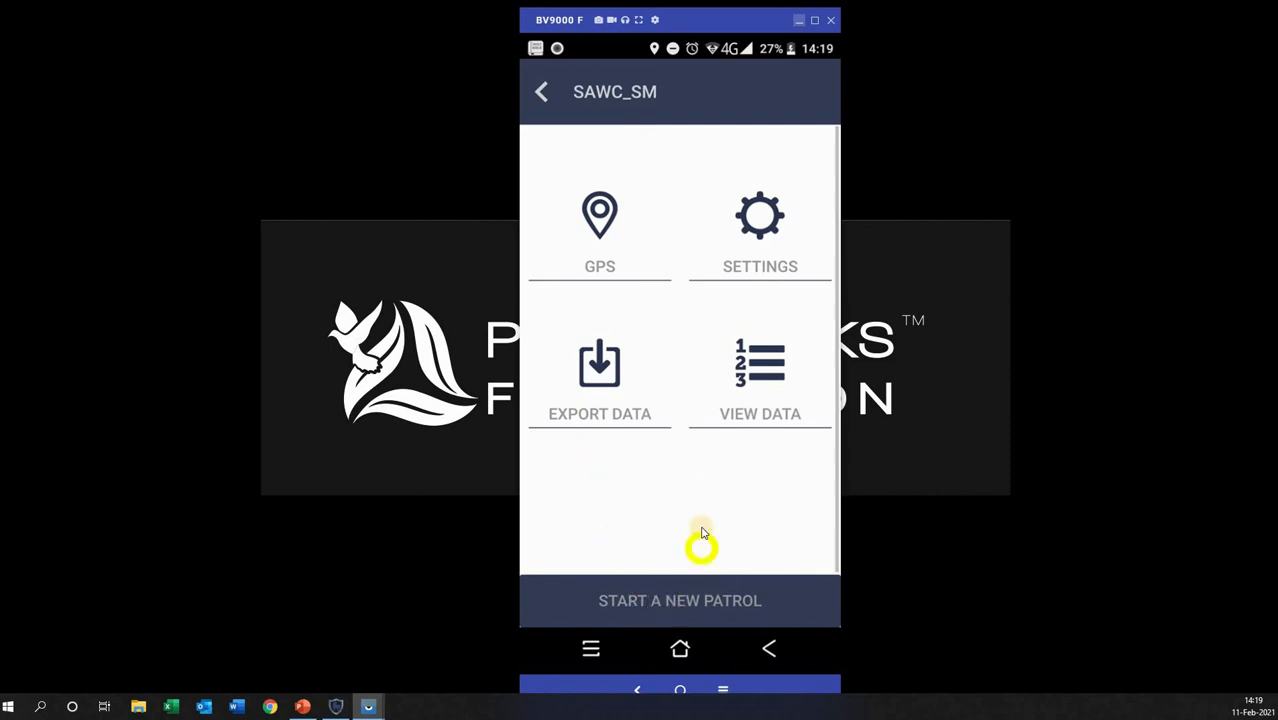